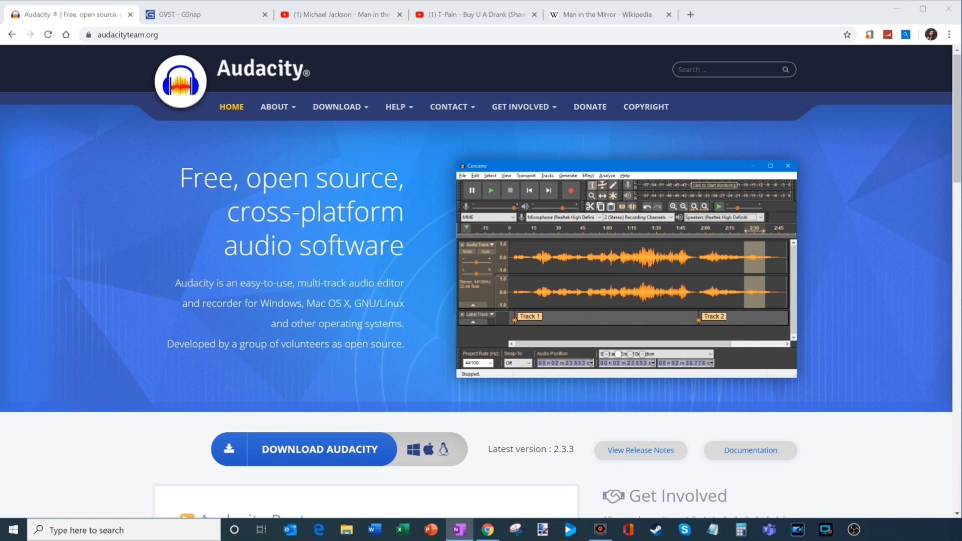
pyautogui.moveTo(226, 222)
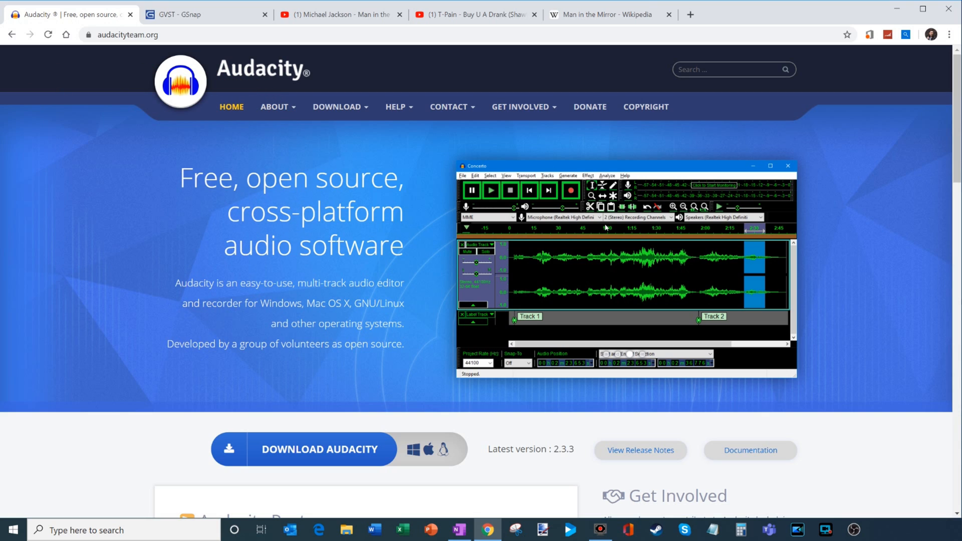
# Step: Go to the Audacity Windows downloads and choose the Audacity 2.3.3 installer link
pyautogui.scroll(-3)
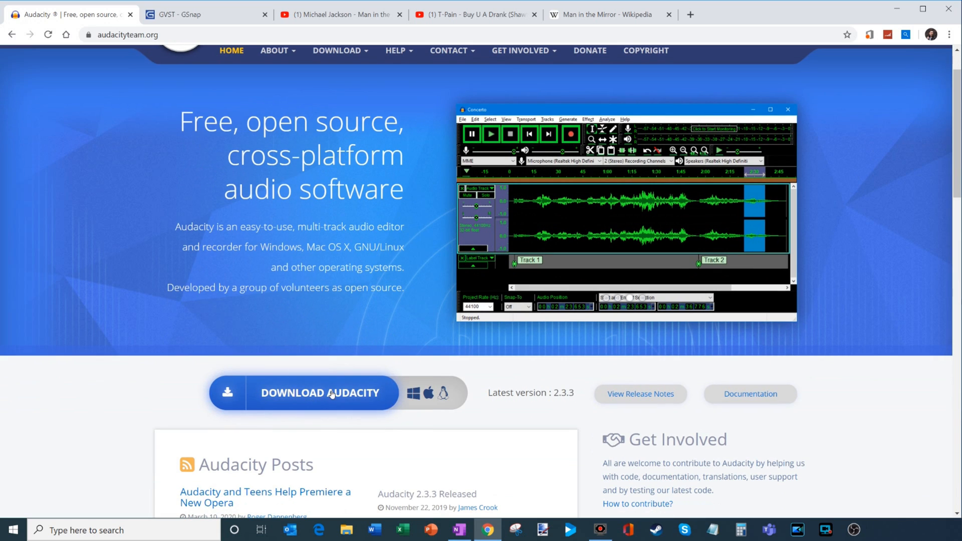
pyautogui.click(319, 393)
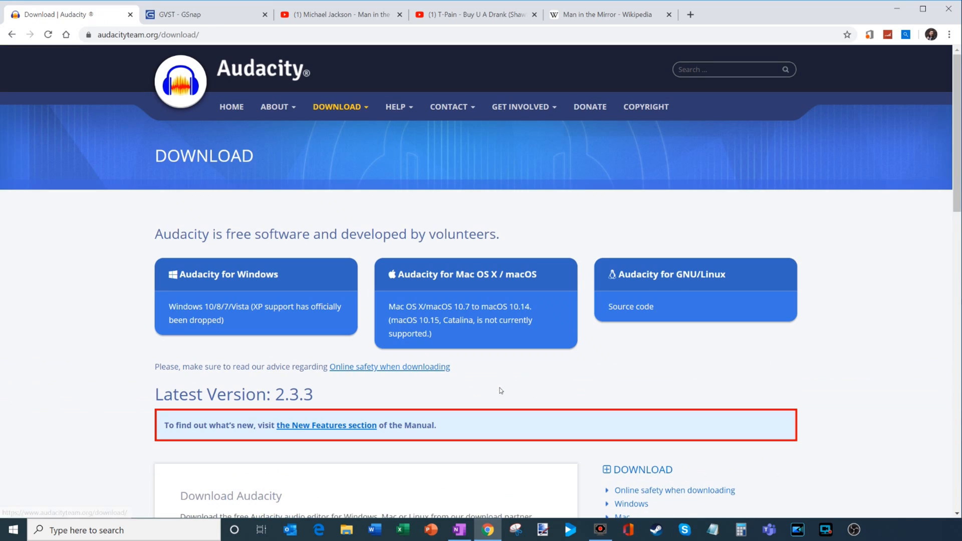
pyautogui.moveTo(232, 278)
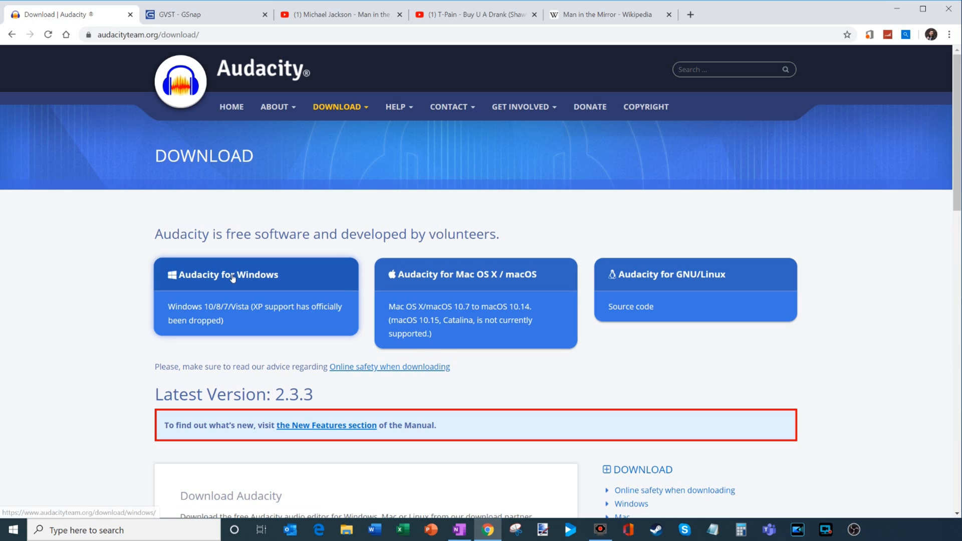
pyautogui.moveTo(241, 275)
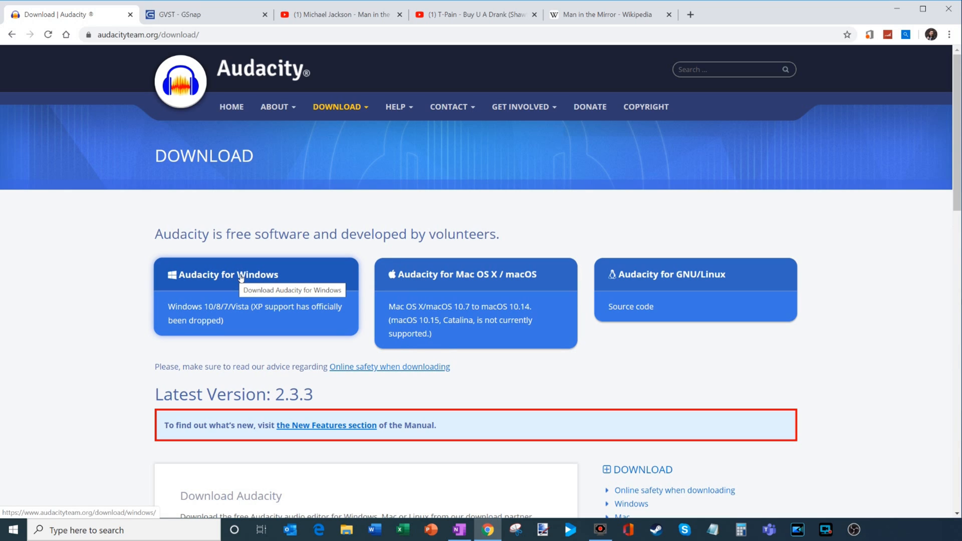
pyautogui.moveTo(733, 284)
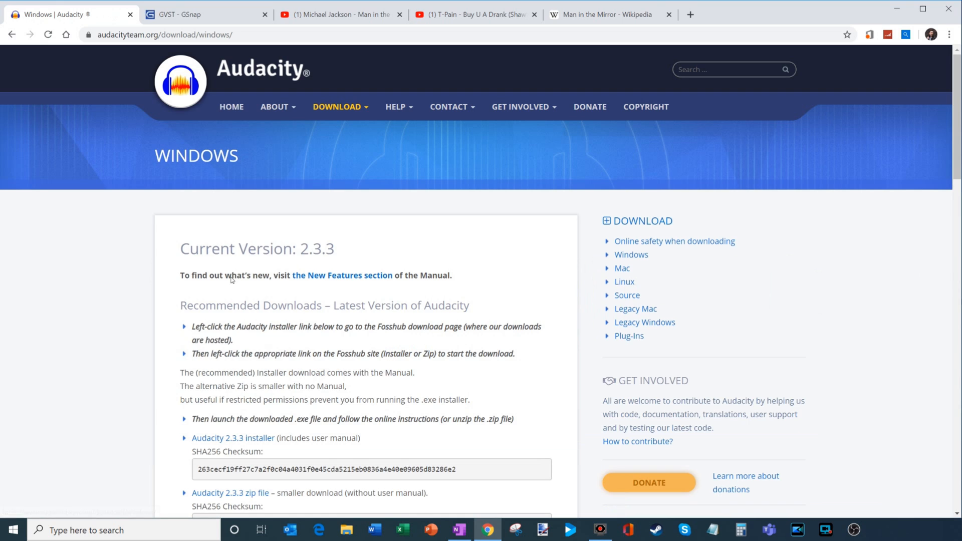
pyautogui.scroll(-3)
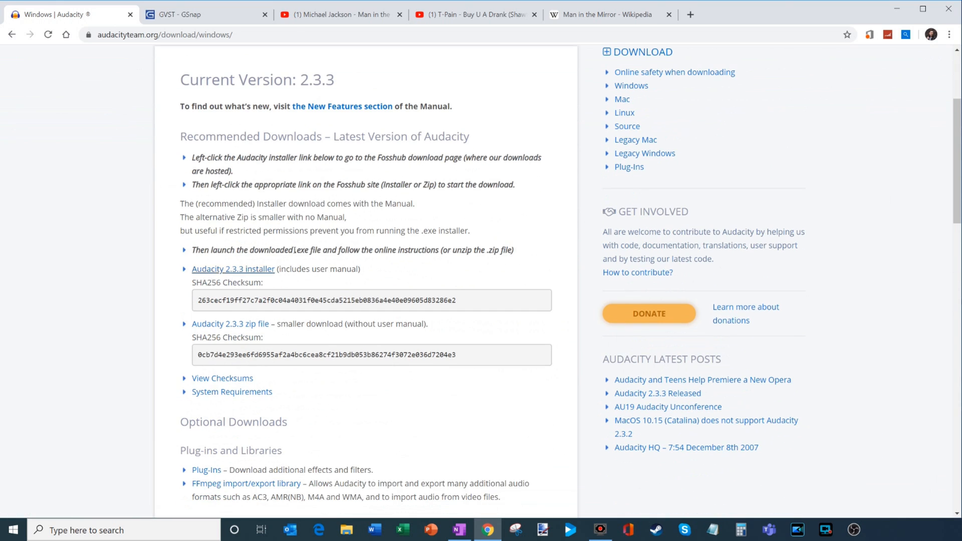
pyautogui.moveTo(233, 269)
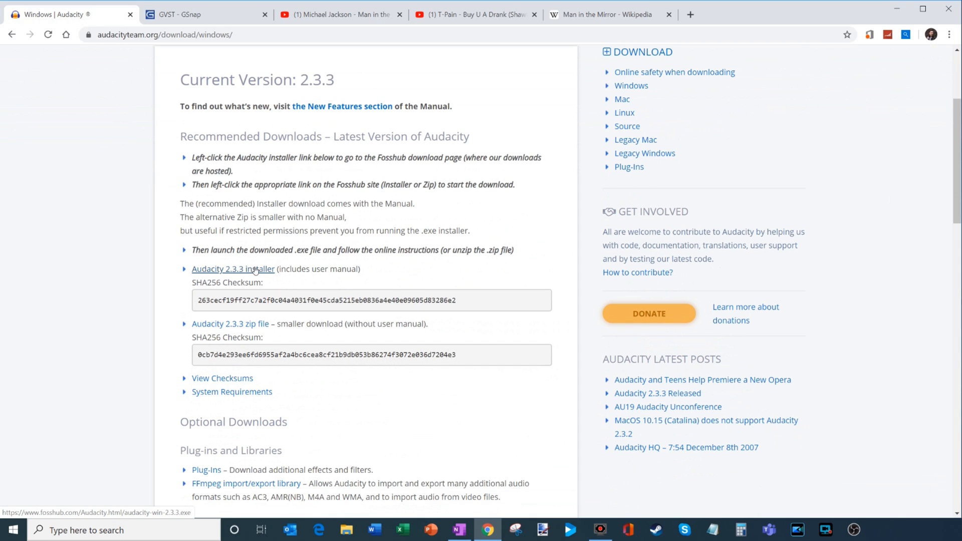
pyautogui.click(233, 268)
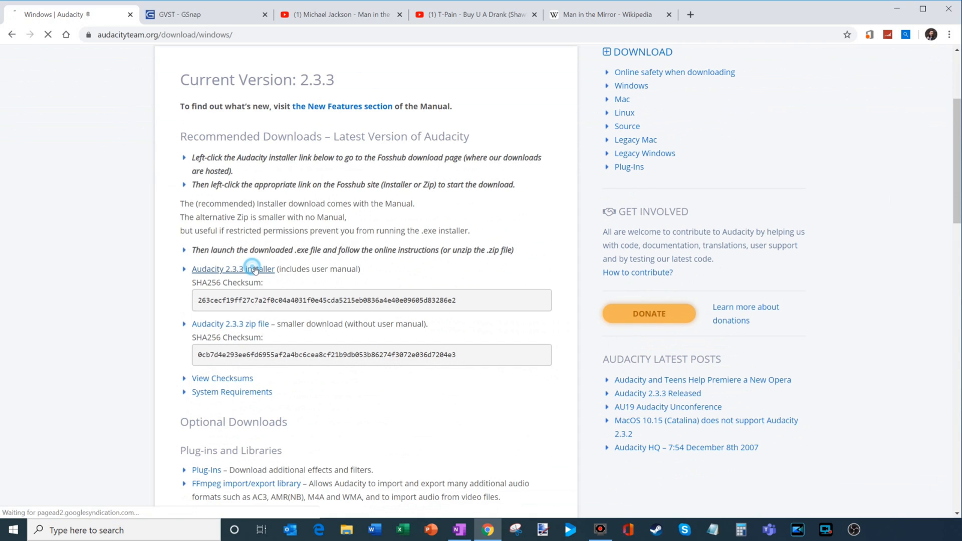
# Step: Download the Audacity Windows Installer from the FossHub Audacity page
pyautogui.click(233, 269)
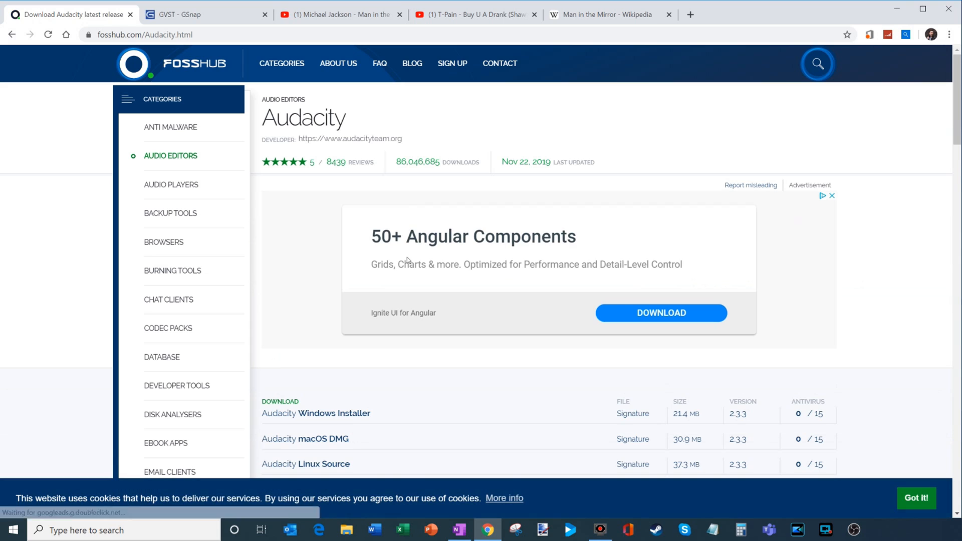
pyautogui.moveTo(331, 414)
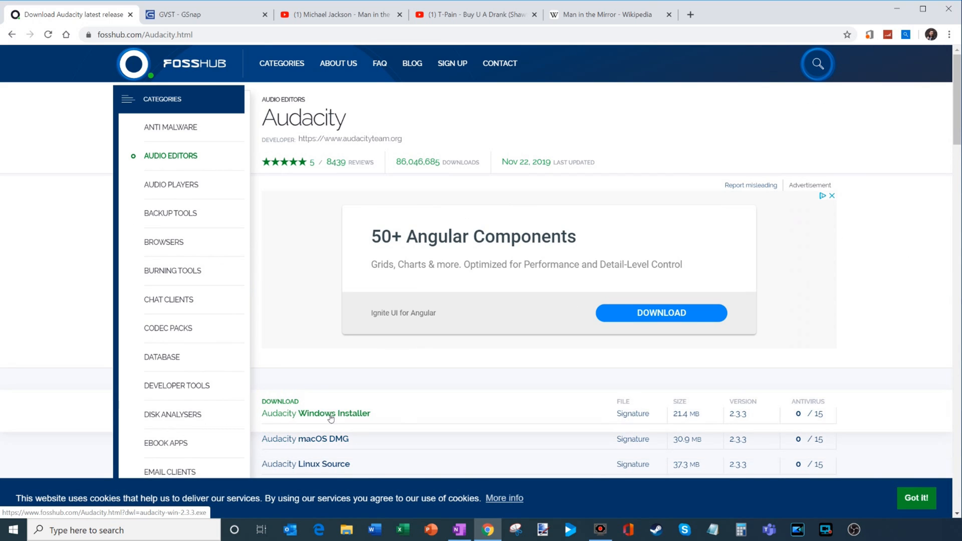
pyautogui.moveTo(633, 312)
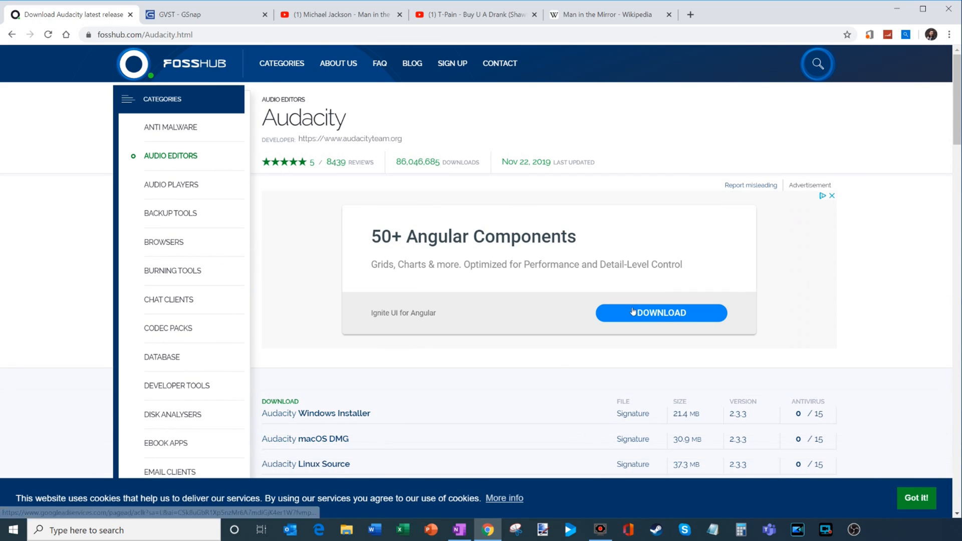
pyautogui.moveTo(332, 413)
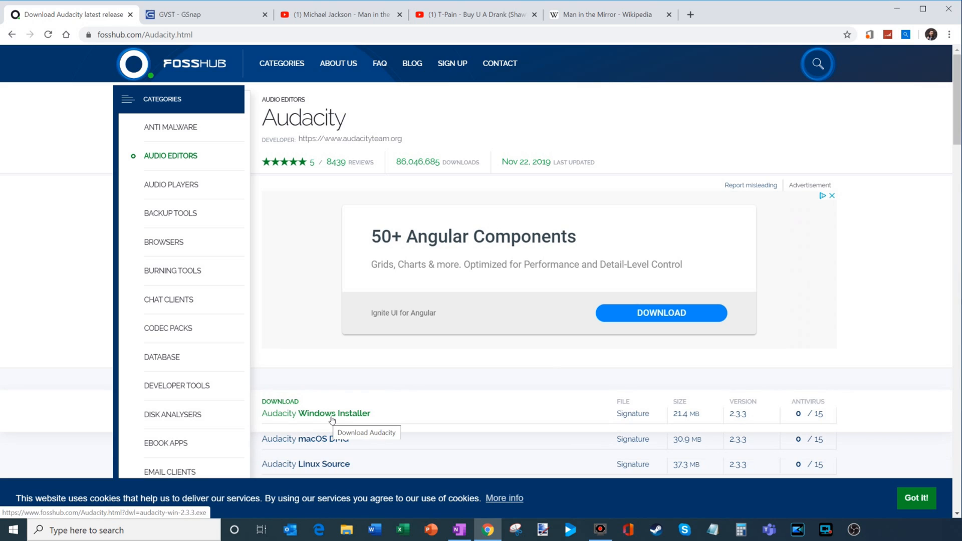
pyautogui.click(329, 413)
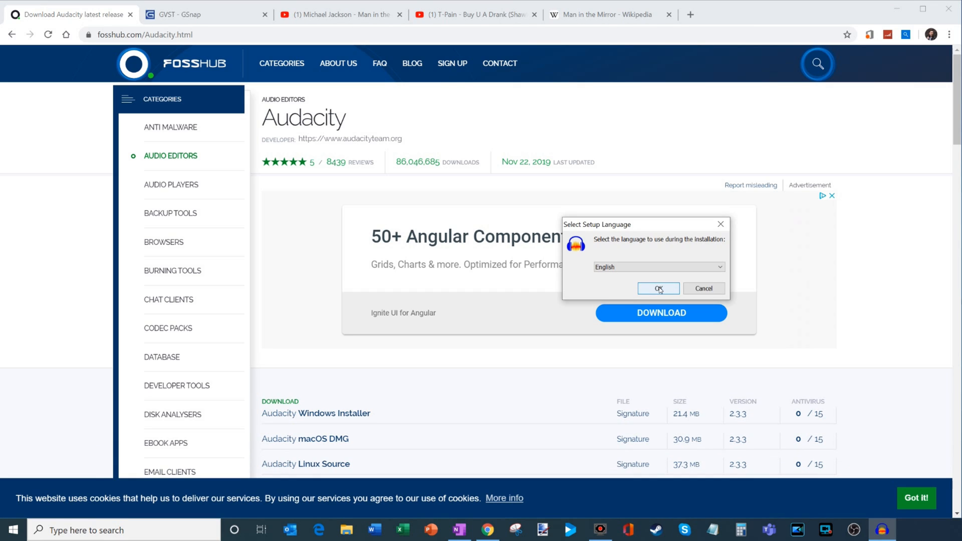
# Step: Run the setup wizard: English, default existing folder confirmed, desktop shortcut kept
pyautogui.click(658, 289)
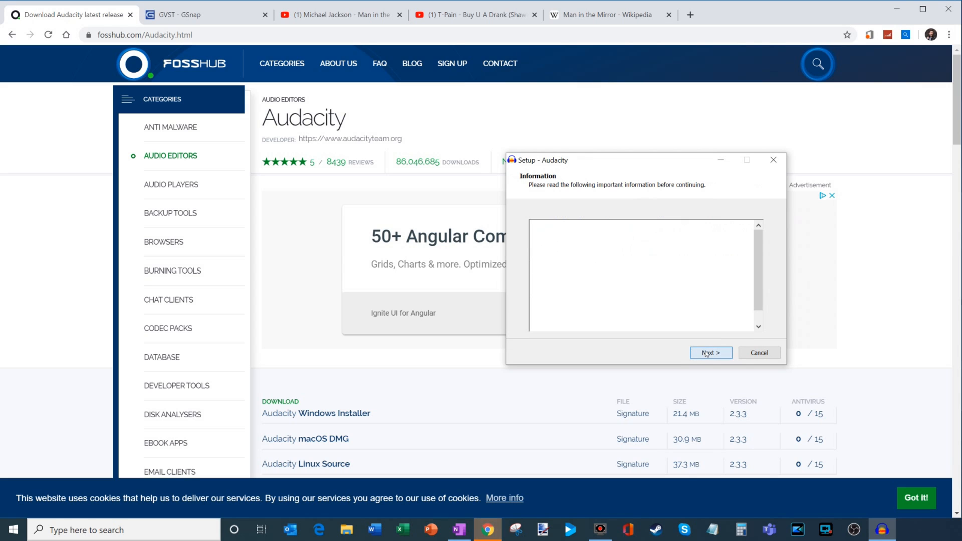
pyautogui.click(711, 353)
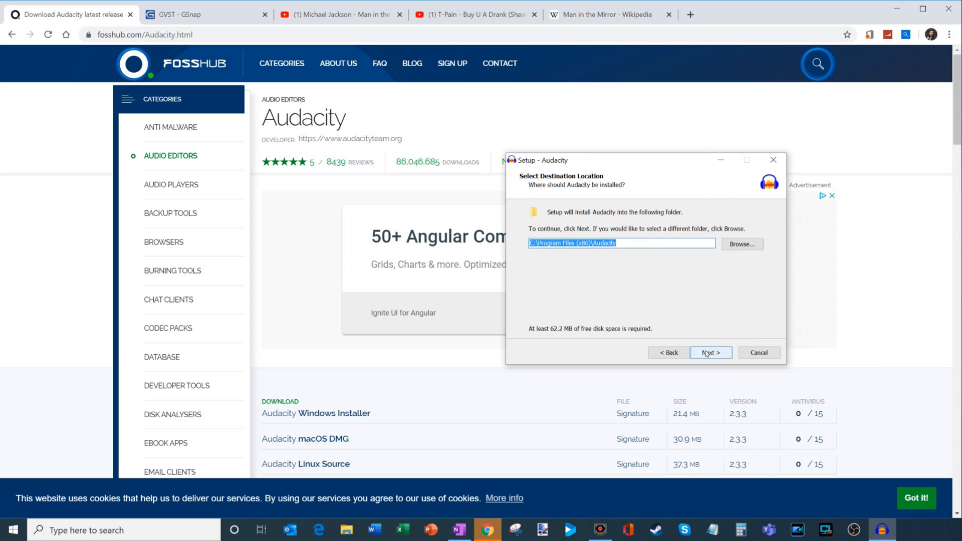
pyautogui.click(710, 352)
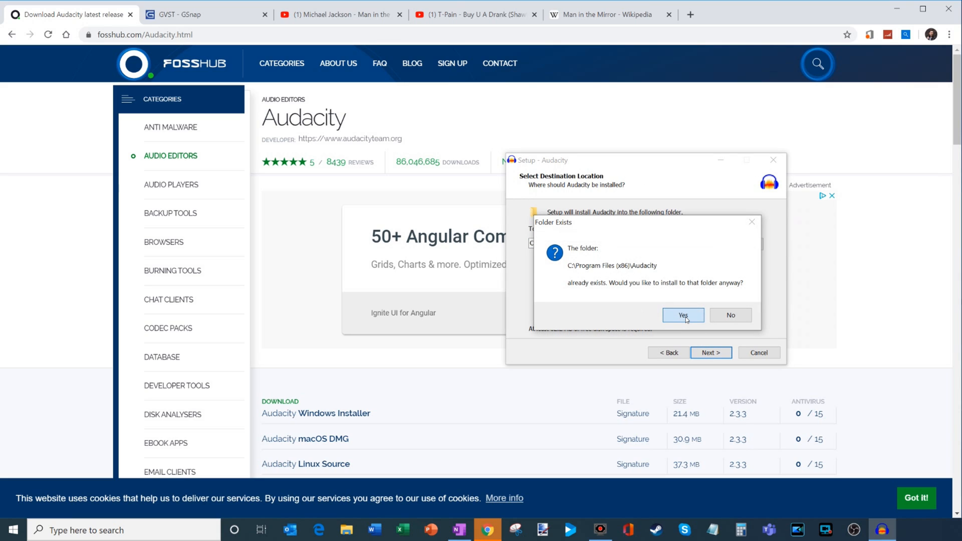
pyautogui.click(683, 315)
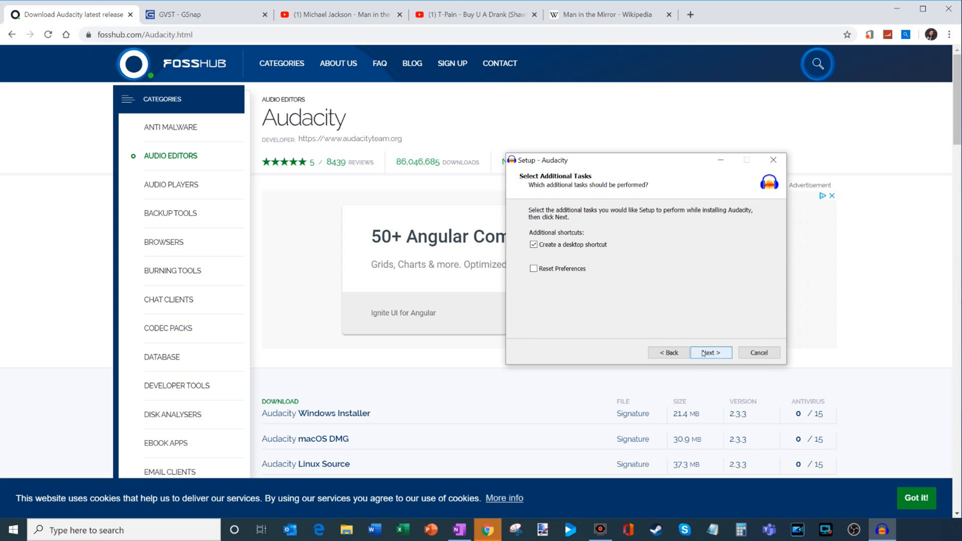
pyautogui.click(710, 352)
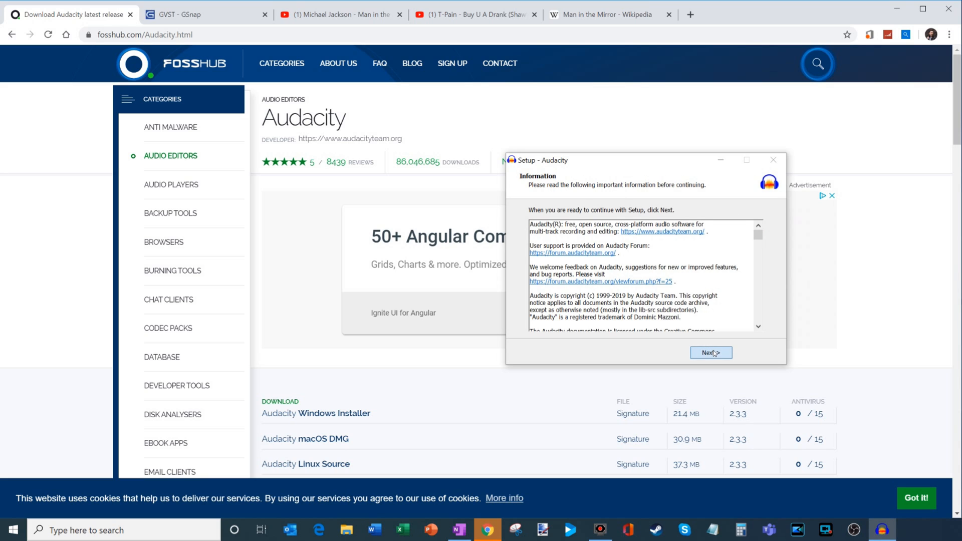
pyautogui.click(710, 353)
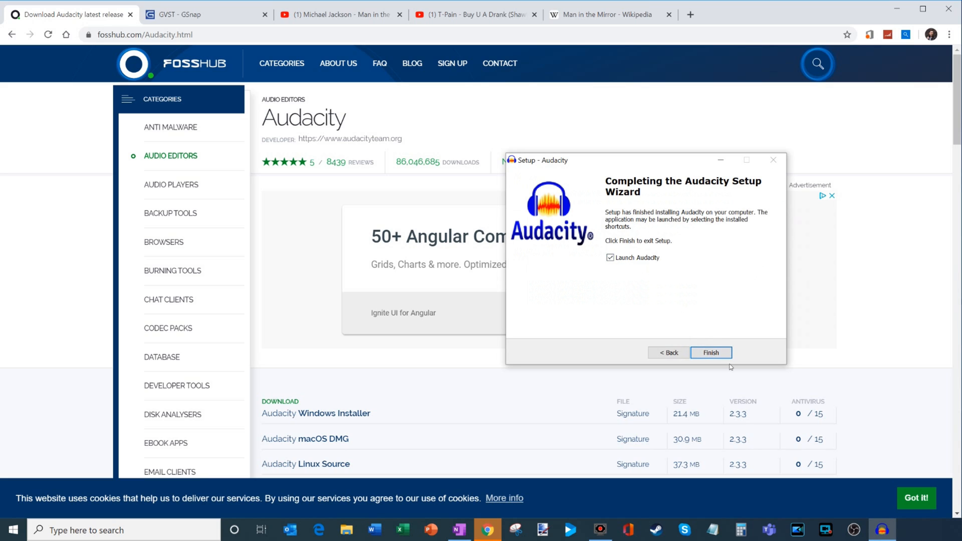
pyautogui.moveTo(710, 352)
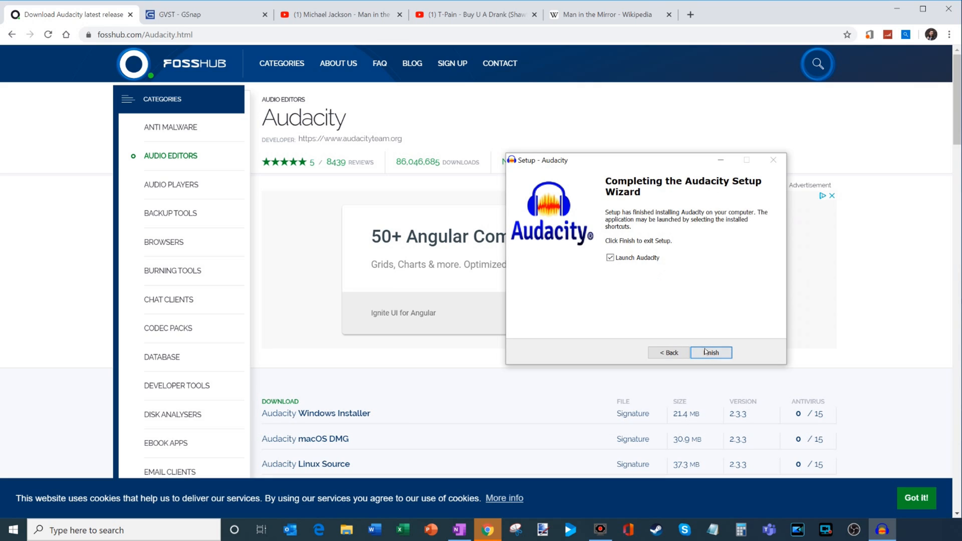
# Step: Launch Audacity 2.3.3 from setup, dismiss the welcome note, and minimize the window
pyautogui.click(711, 352)
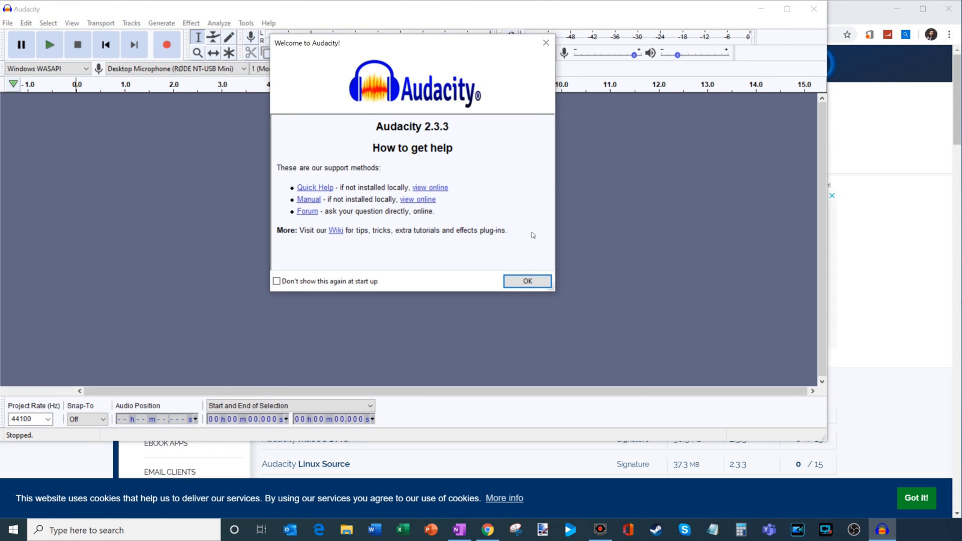
pyautogui.click(527, 282)
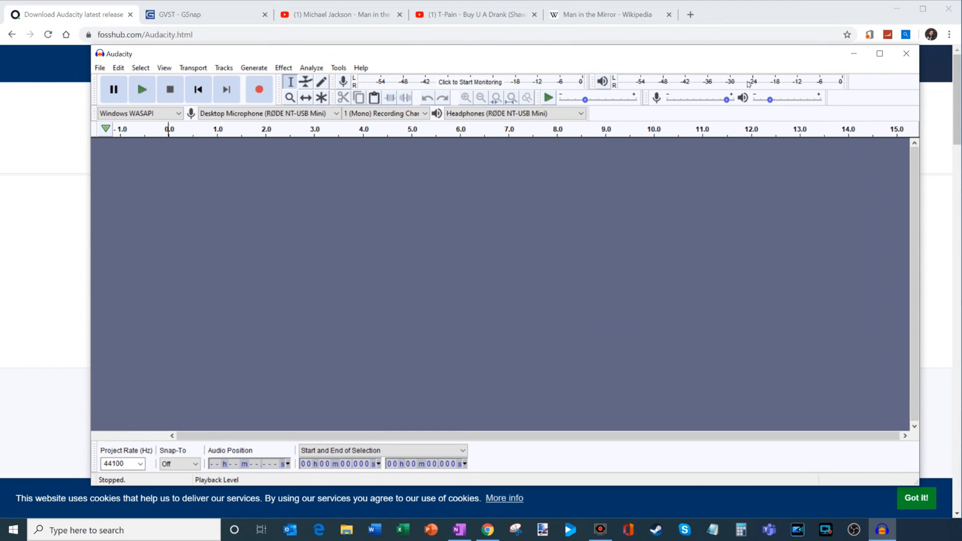
pyautogui.moveTo(854, 52)
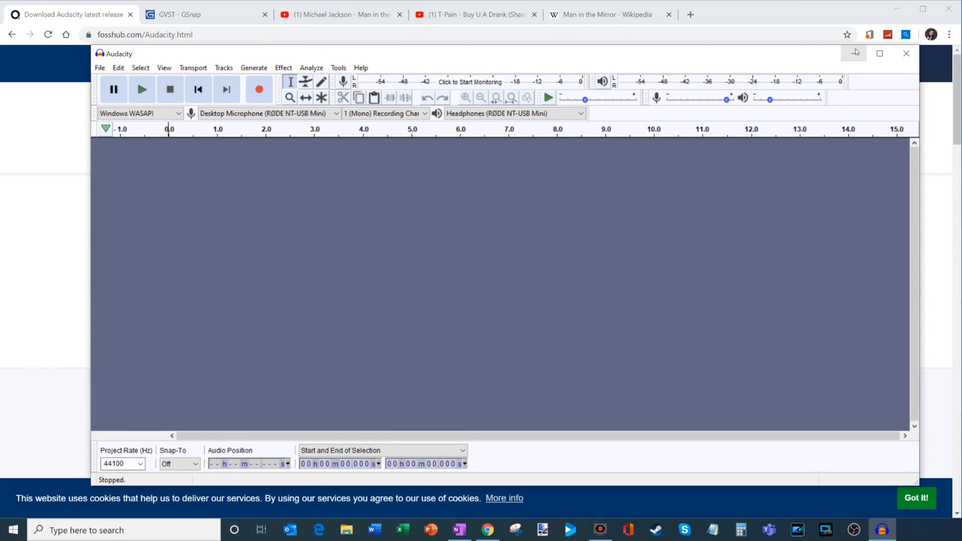
pyautogui.moveTo(855, 52)
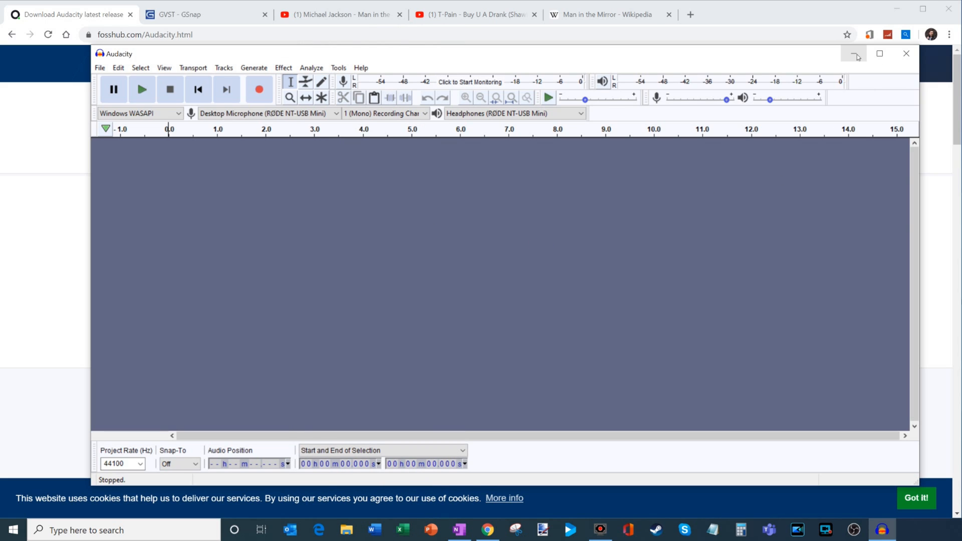
pyautogui.moveTo(853, 54)
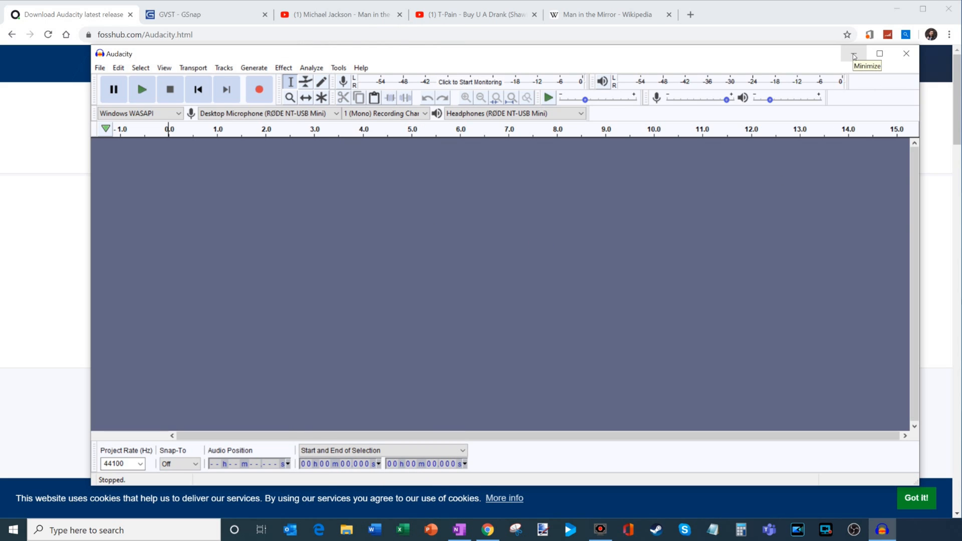
pyautogui.click(853, 54)
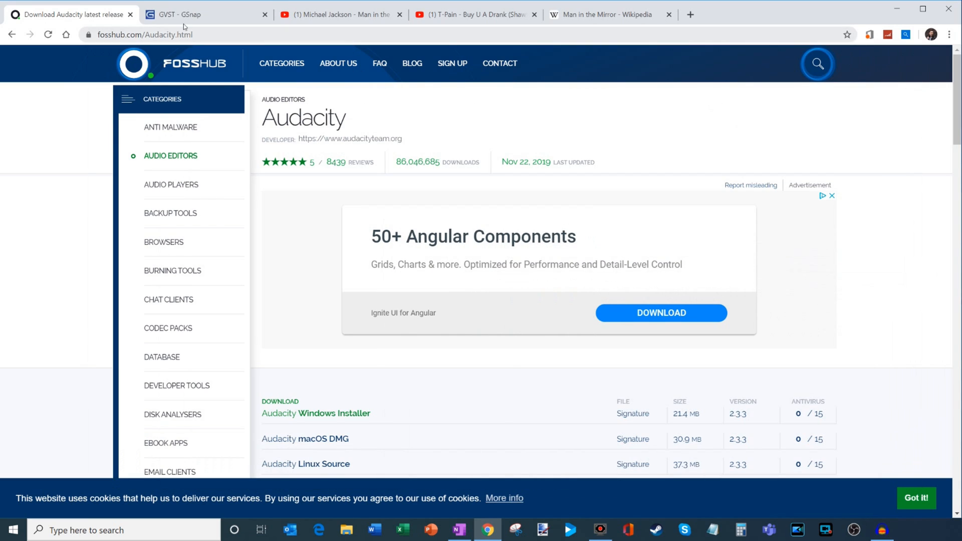
# Step: Download GSnapWin32.zip for 32-bit VST hosts from the GVST GSnap page
pyautogui.click(205, 14)
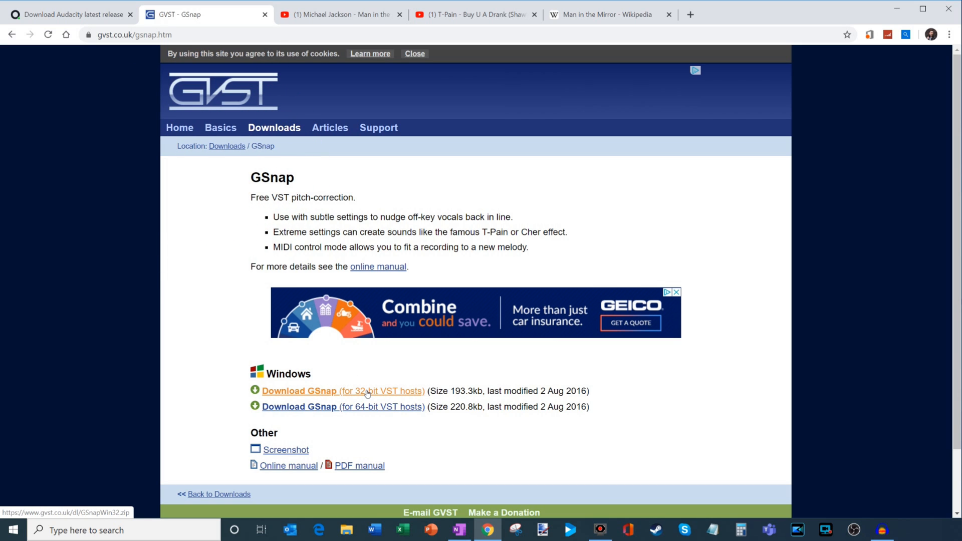
pyautogui.moveTo(385, 394)
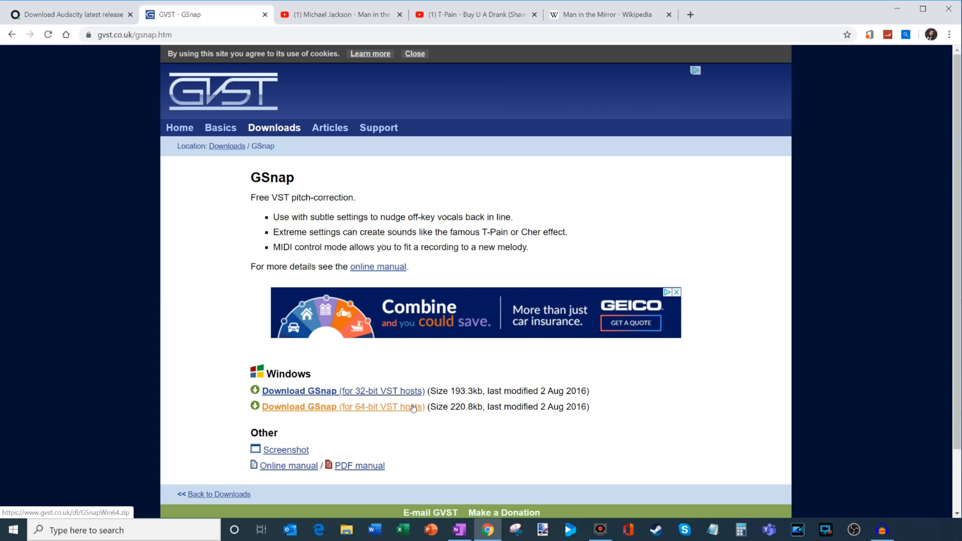
pyautogui.moveTo(355, 410)
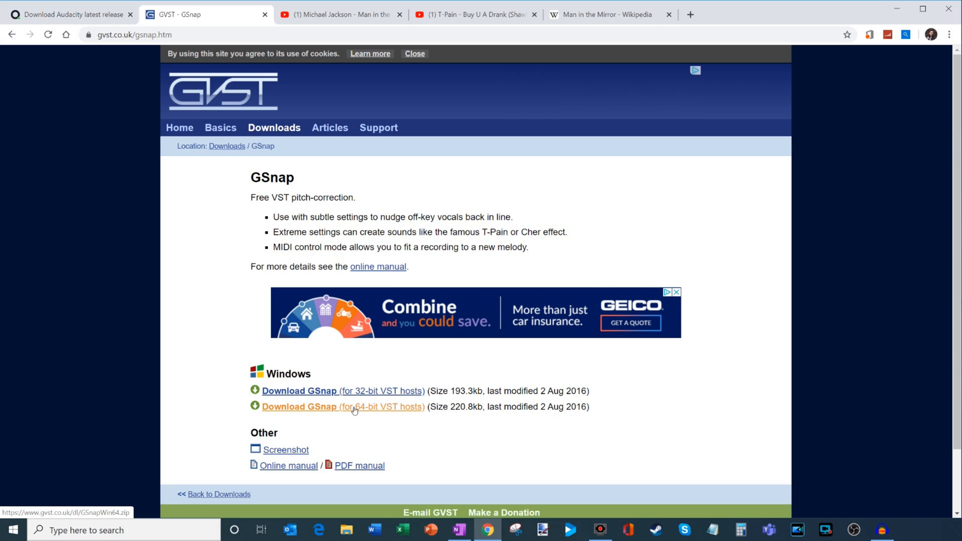
pyautogui.moveTo(362, 406)
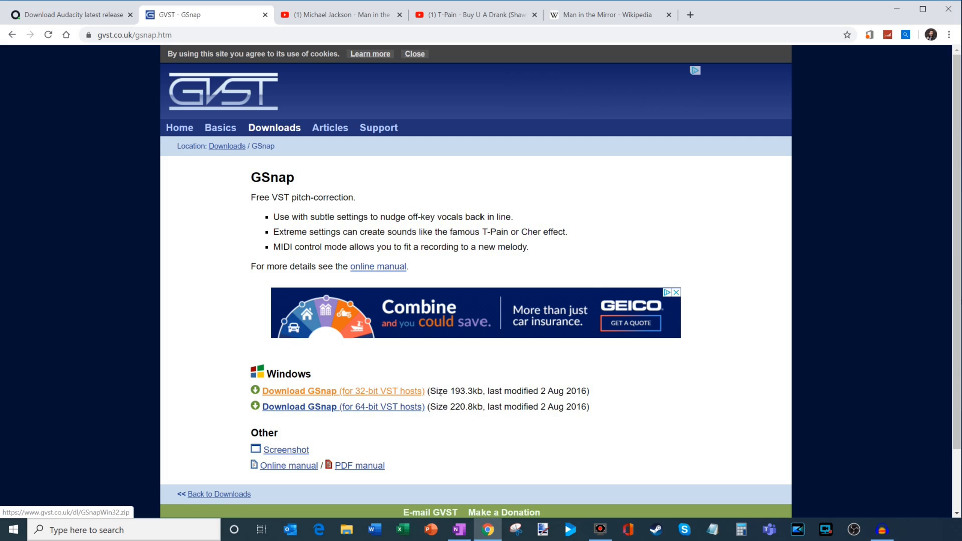
pyautogui.click(343, 391)
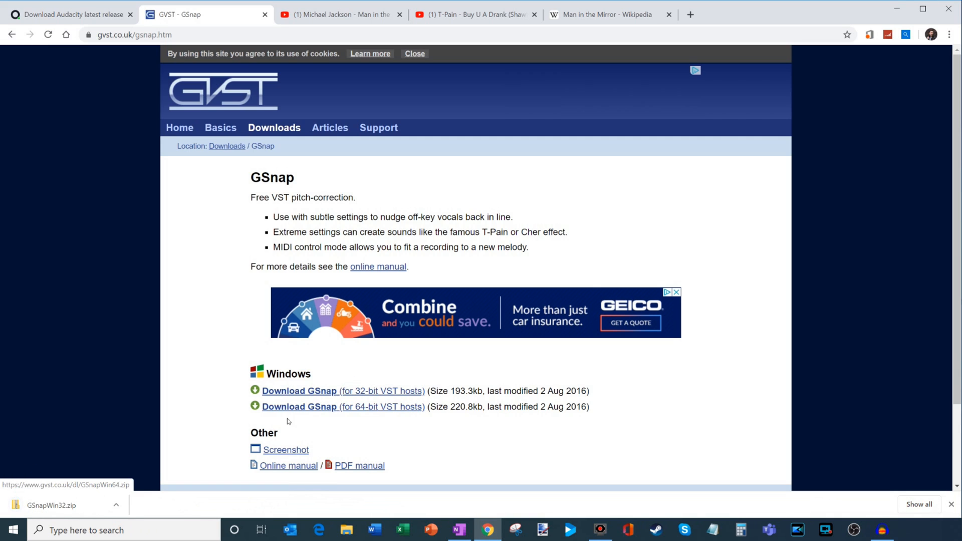
pyautogui.moveTo(115, 505)
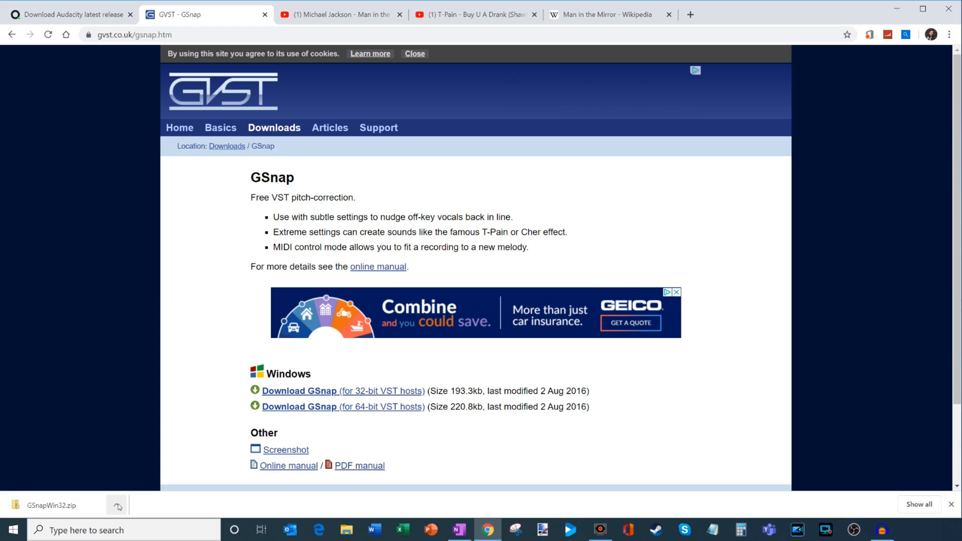
pyautogui.click(116, 505)
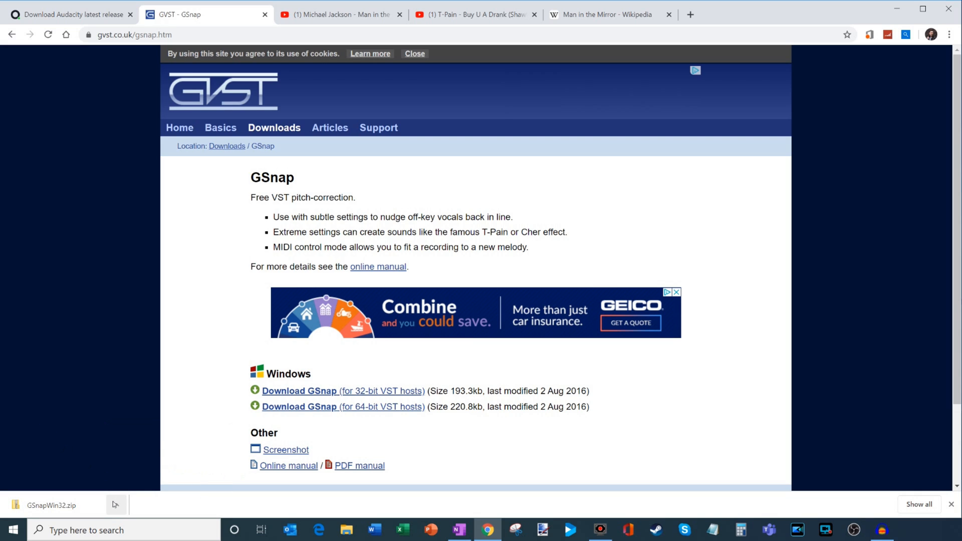
# Step: Show GSnapWin32.zip in its folder, open it, and copy GSnap.dll
pyautogui.click(115, 506)
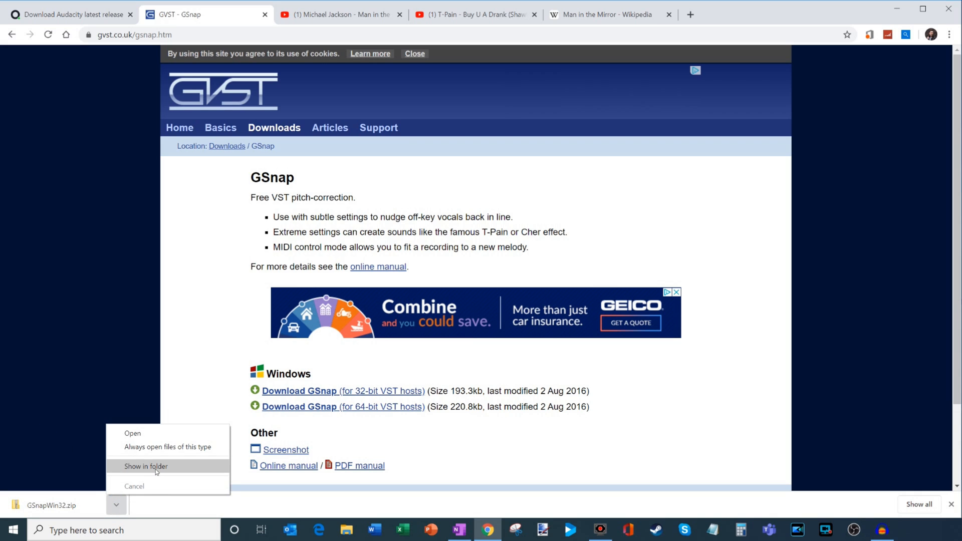
pyautogui.click(145, 466)
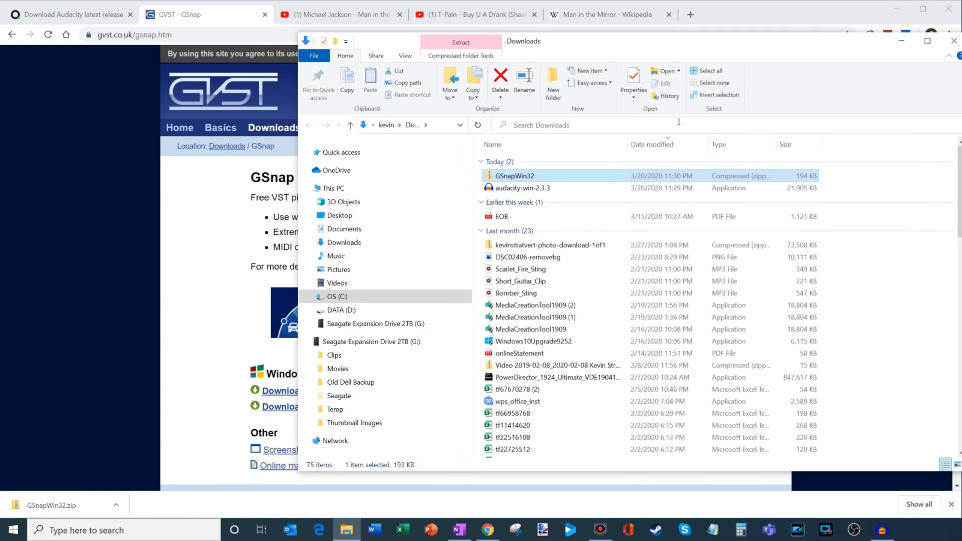
pyautogui.moveTo(544, 175)
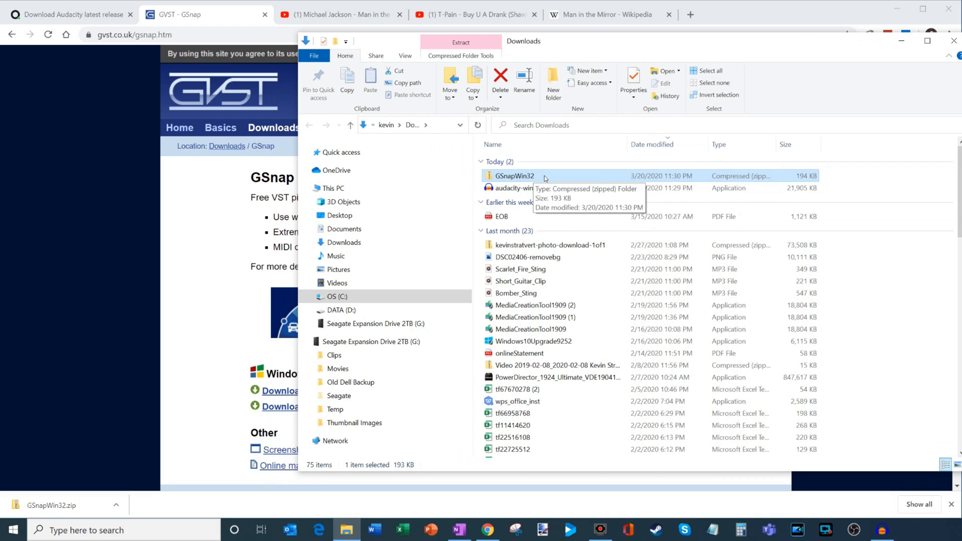
pyautogui.doubleClick(514, 176)
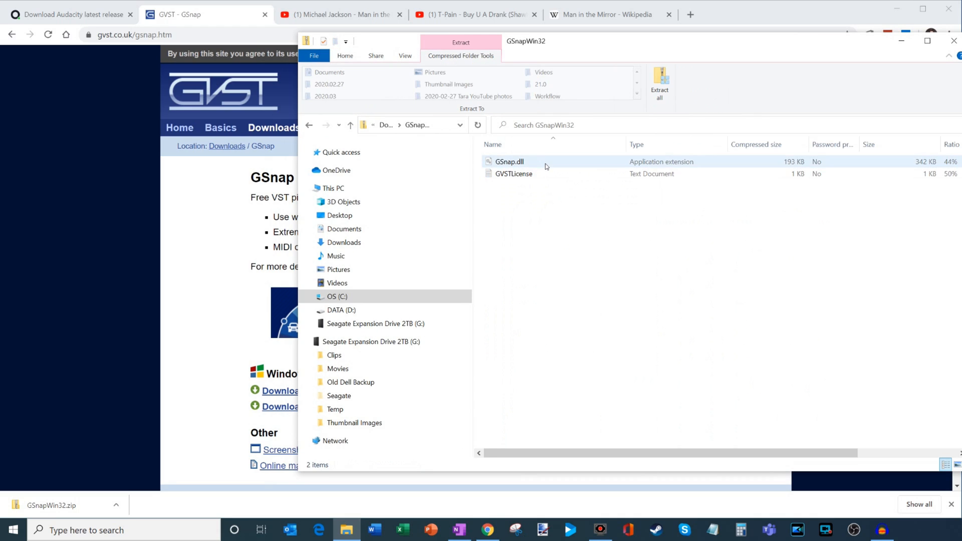
pyautogui.click(510, 161)
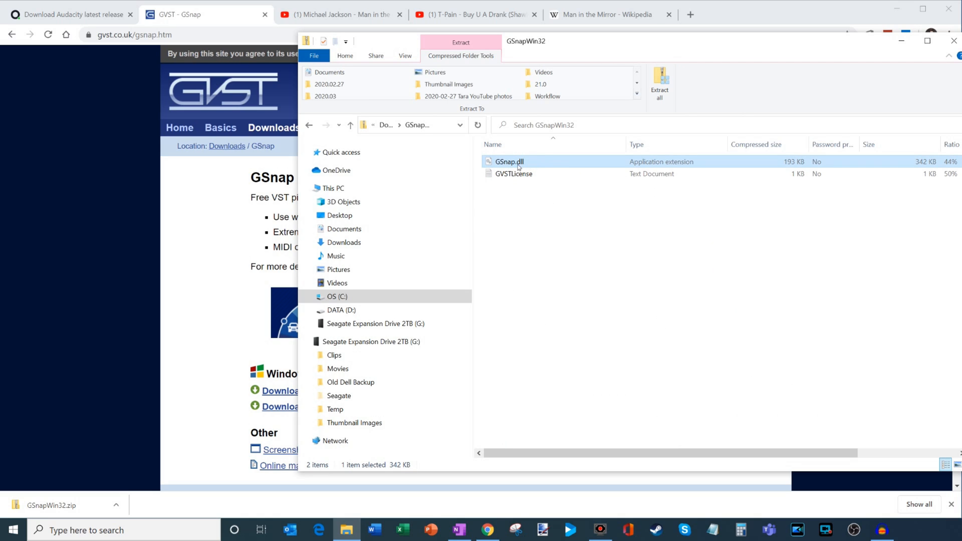
pyautogui.rightClick(508, 161)
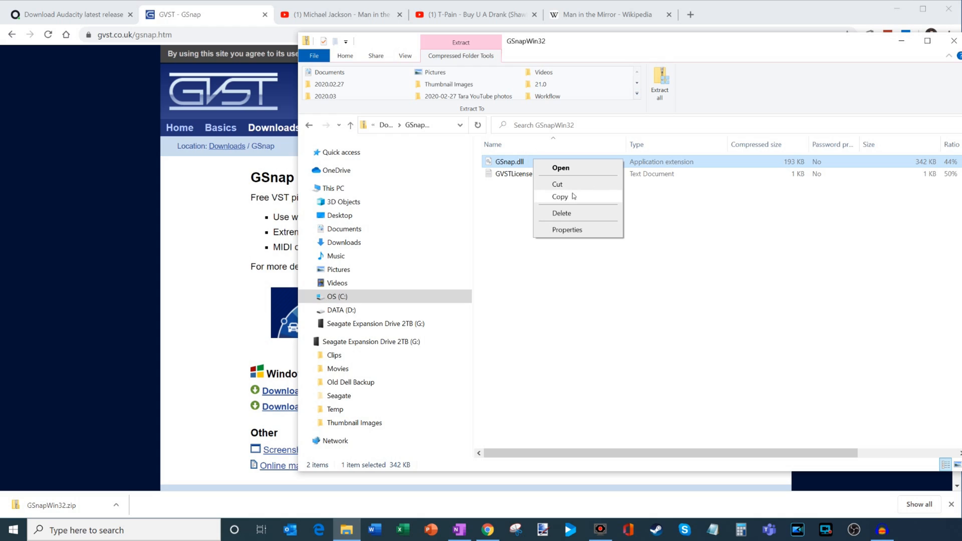
pyautogui.click(557, 246)
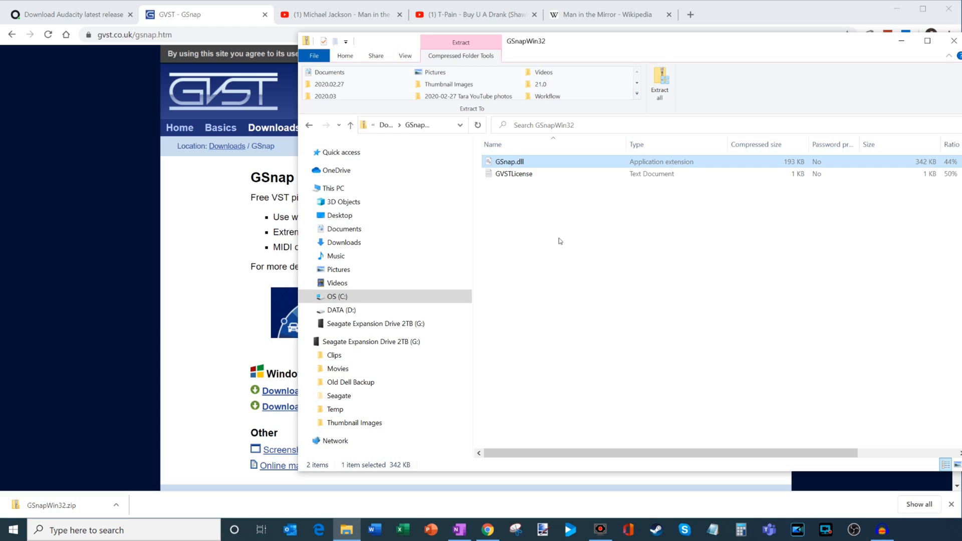
pyautogui.moveTo(529, 229)
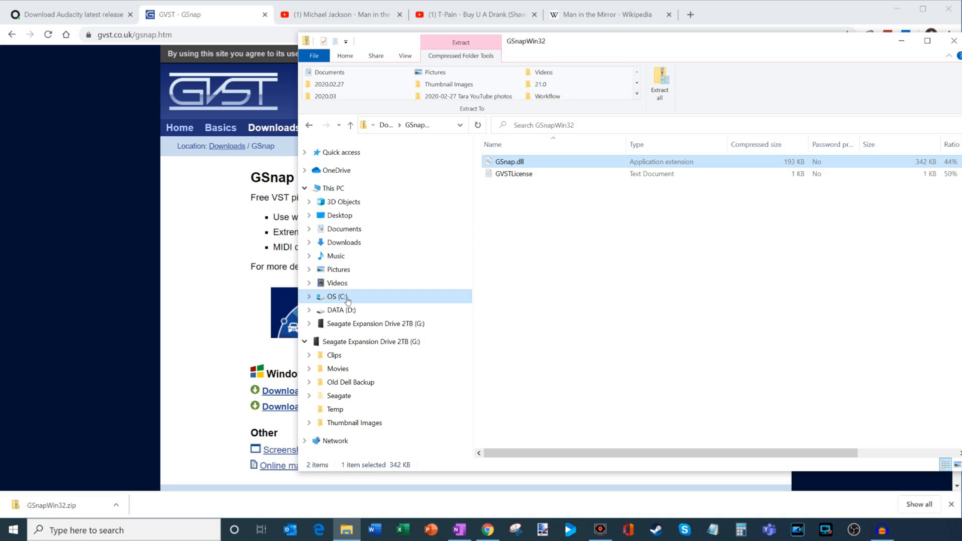
# Step: Browse from the C: drive through Program Files (x86) and Audacity into Plug-Ins
pyautogui.click(336, 296)
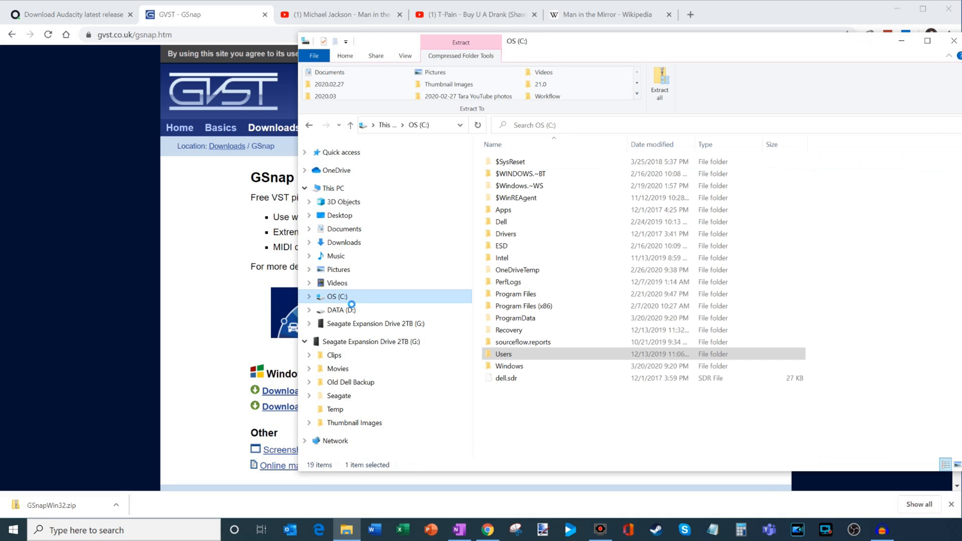
pyautogui.click(345, 56)
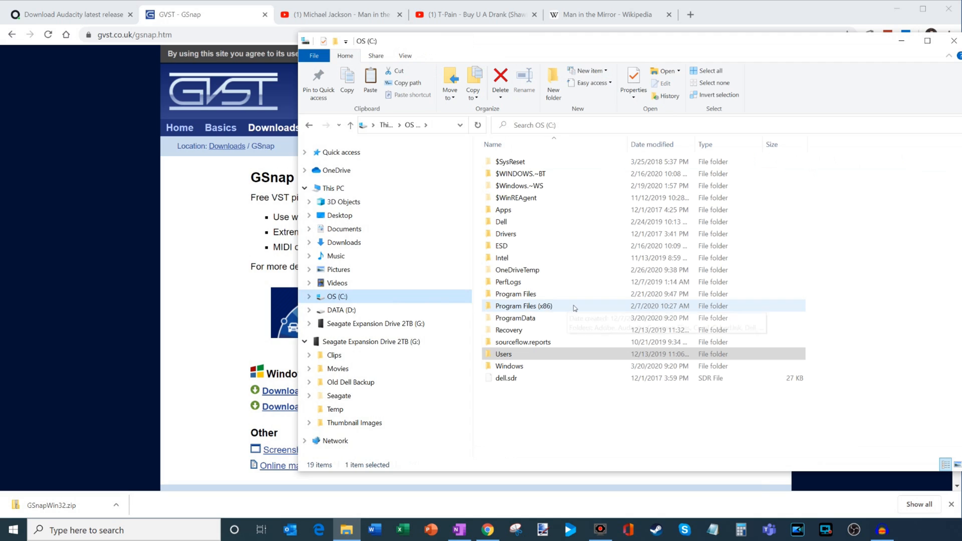
pyautogui.click(524, 305)
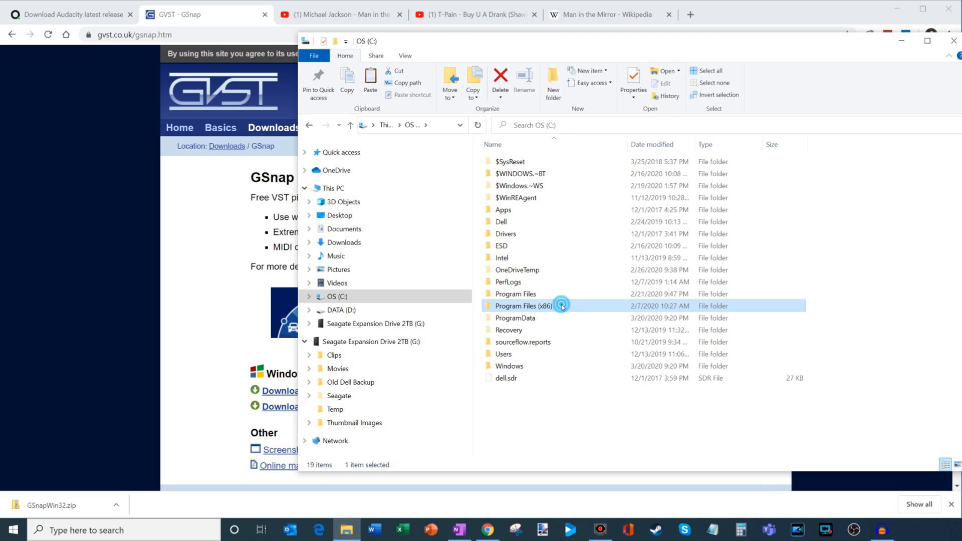
pyautogui.doubleClick(523, 306)
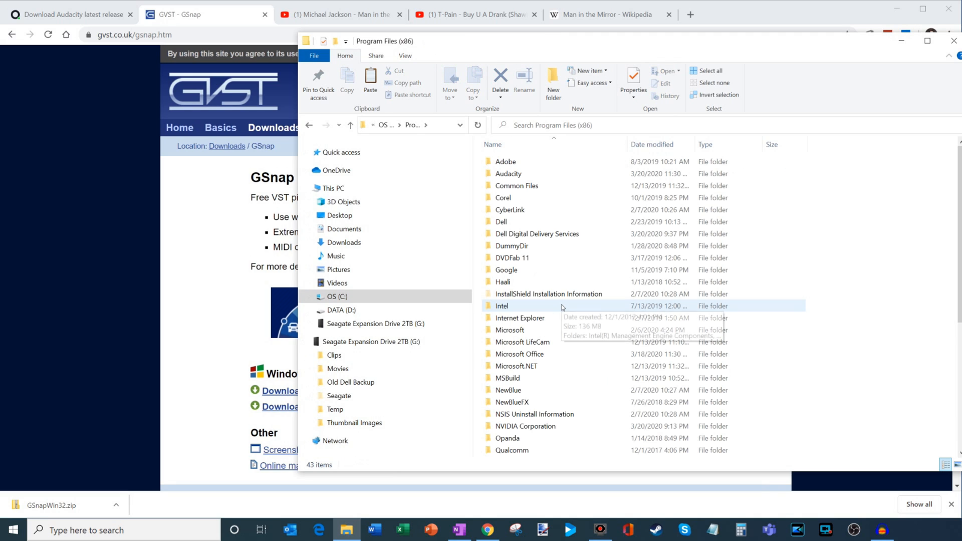
pyautogui.moveTo(565, 303)
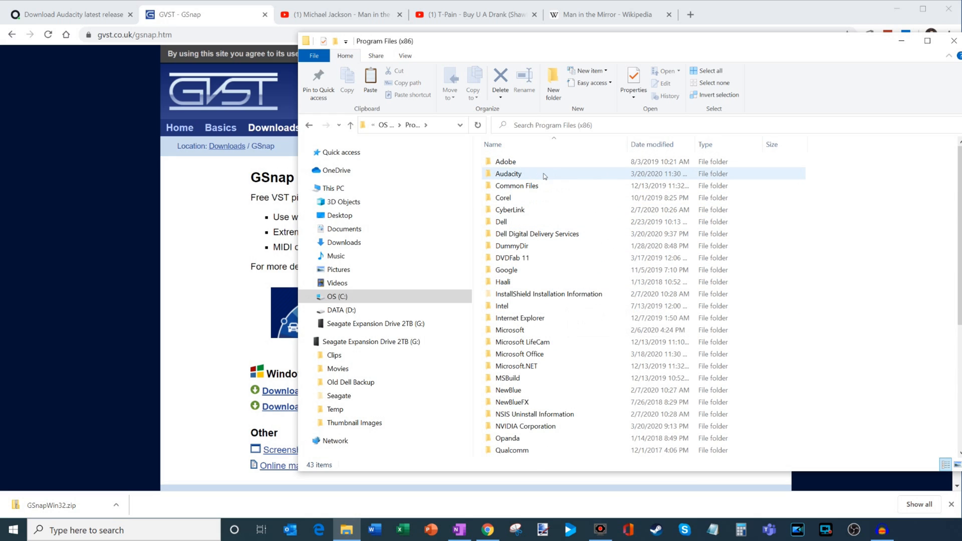
pyautogui.doubleClick(508, 174)
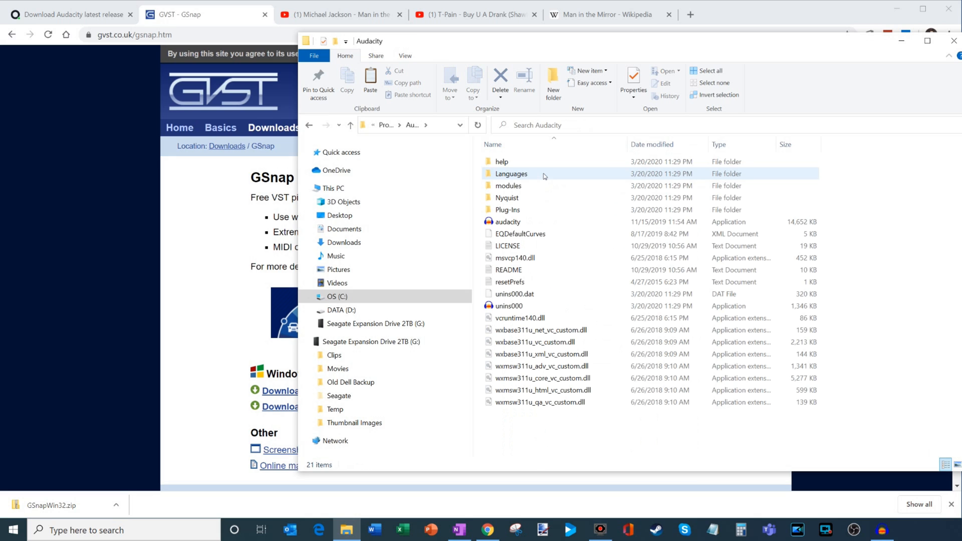
pyautogui.click(507, 209)
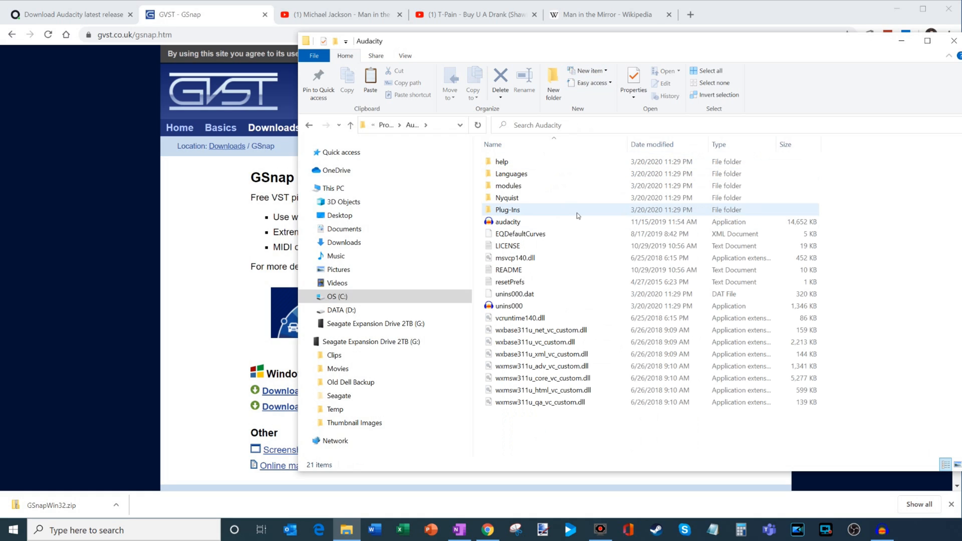
pyautogui.click(508, 210)
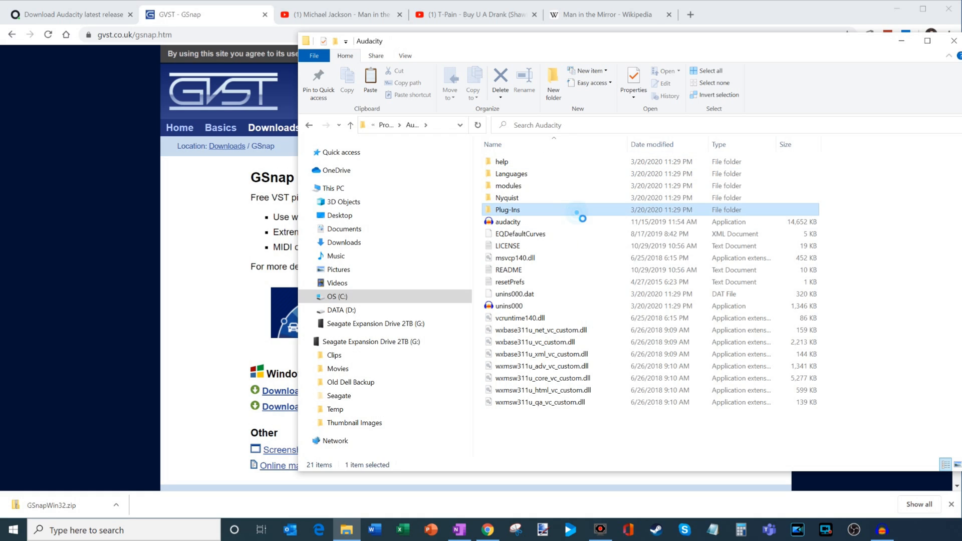
pyautogui.doubleClick(508, 210)
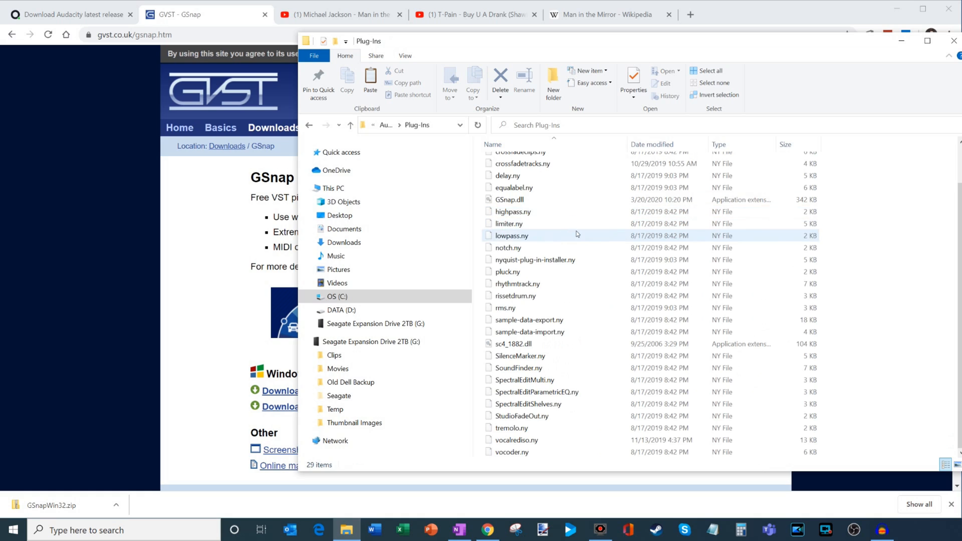
pyautogui.scroll(3)
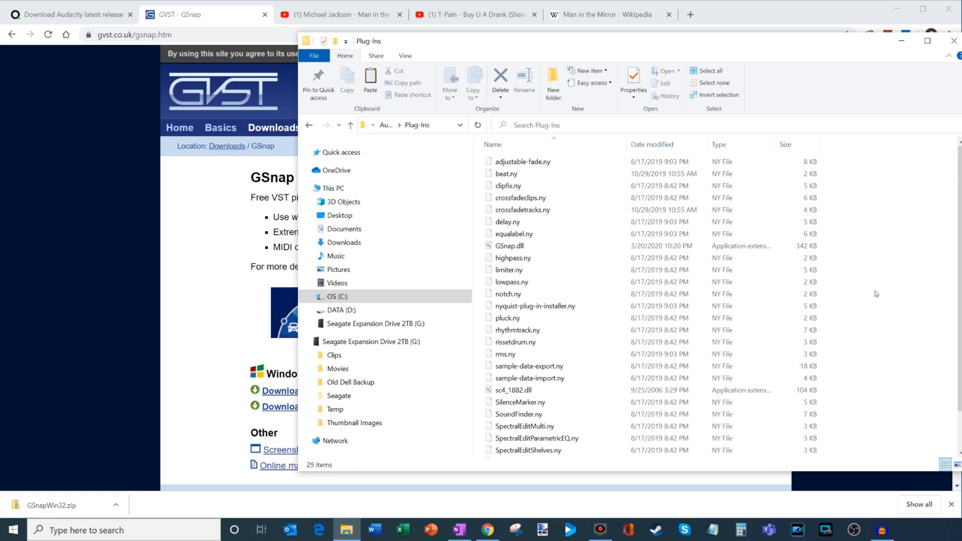
# Step: Paste GSnap.dll into Plug-Ins, approving the Destination Folder Access Denied prompt
pyautogui.rightClick(876, 293)
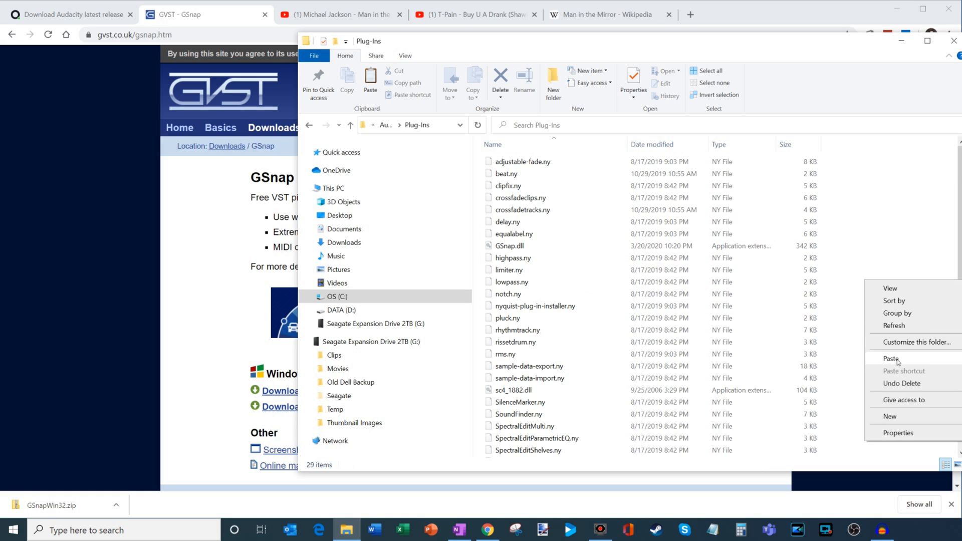
pyautogui.click(891, 359)
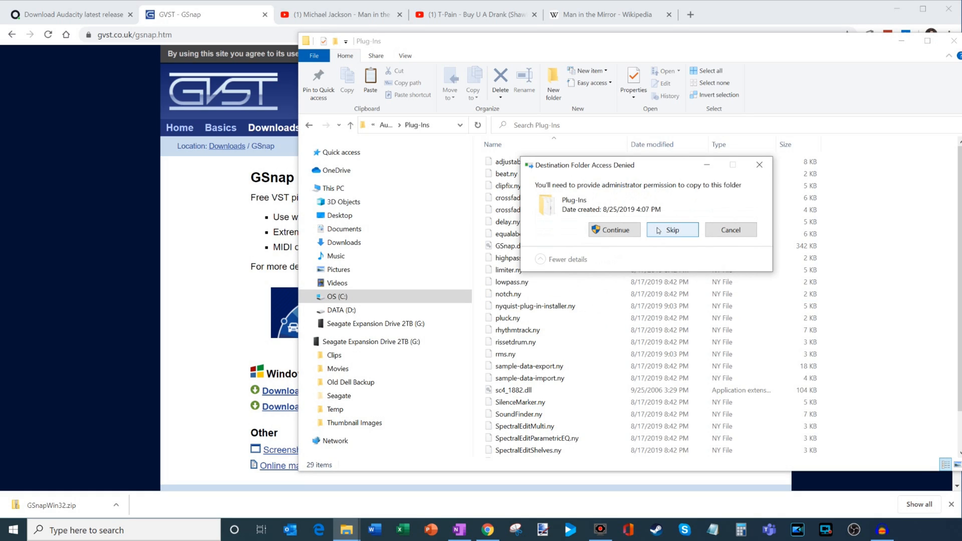
pyautogui.click(613, 230)
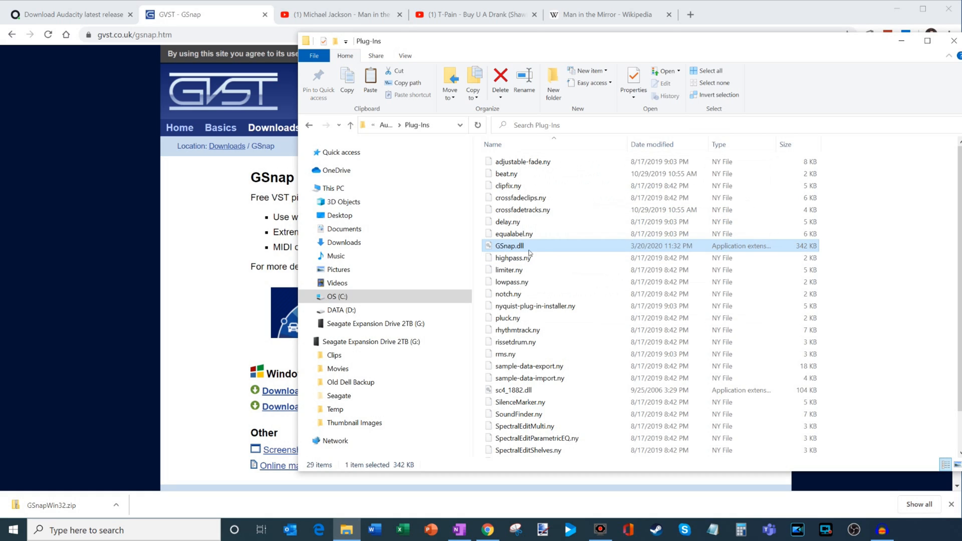
pyautogui.moveTo(523, 246)
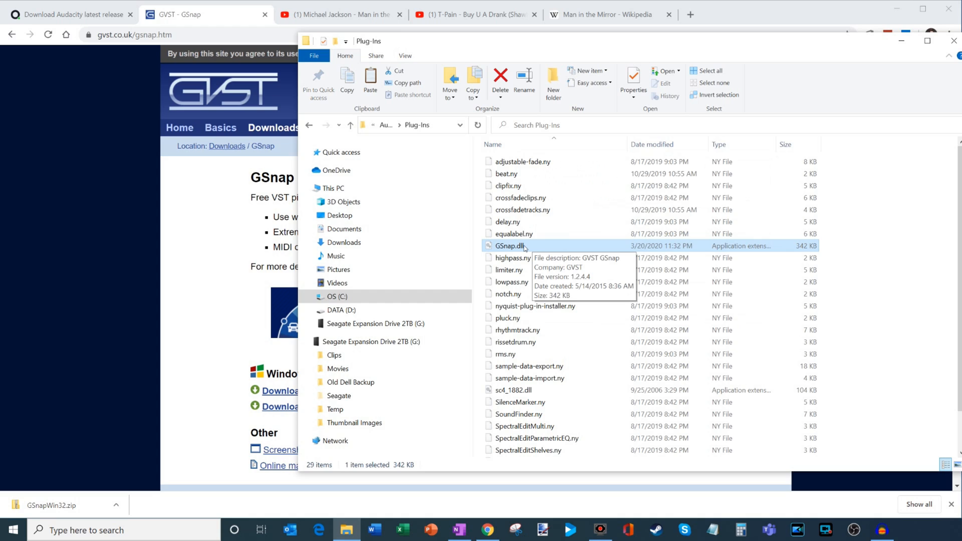
pyautogui.moveTo(560, 230)
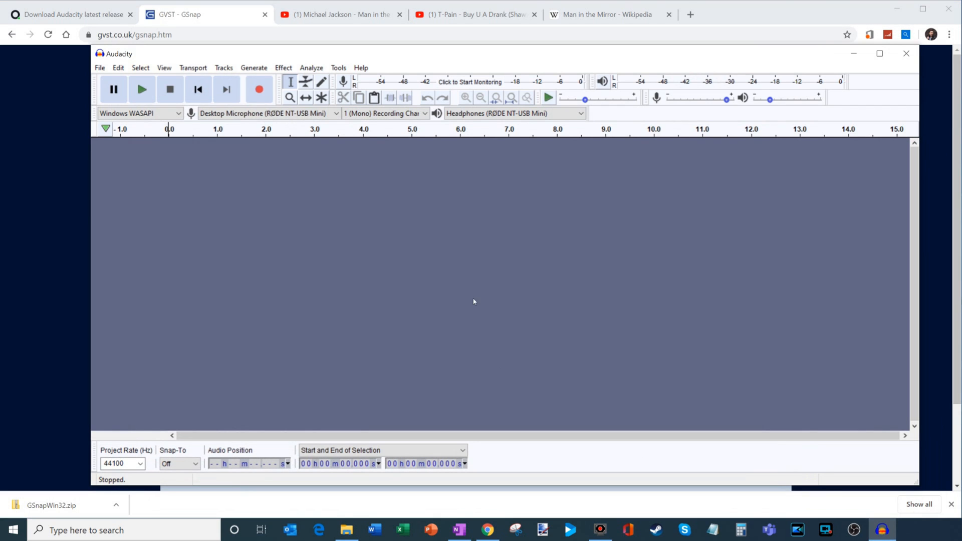
pyautogui.moveTo(283, 67)
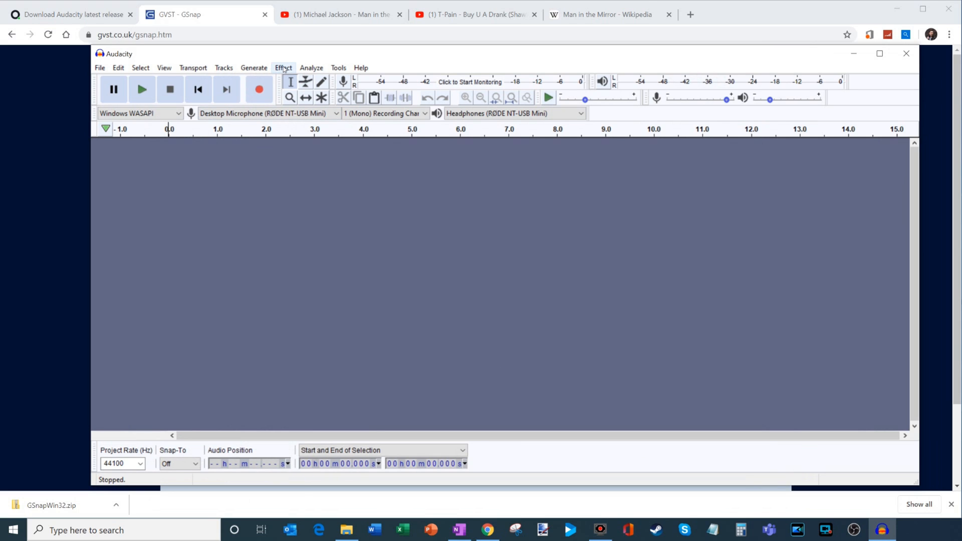
# Step: Enable GSnap in Effect > Add / Remove Plug-ins and confirm with OK
pyautogui.click(283, 68)
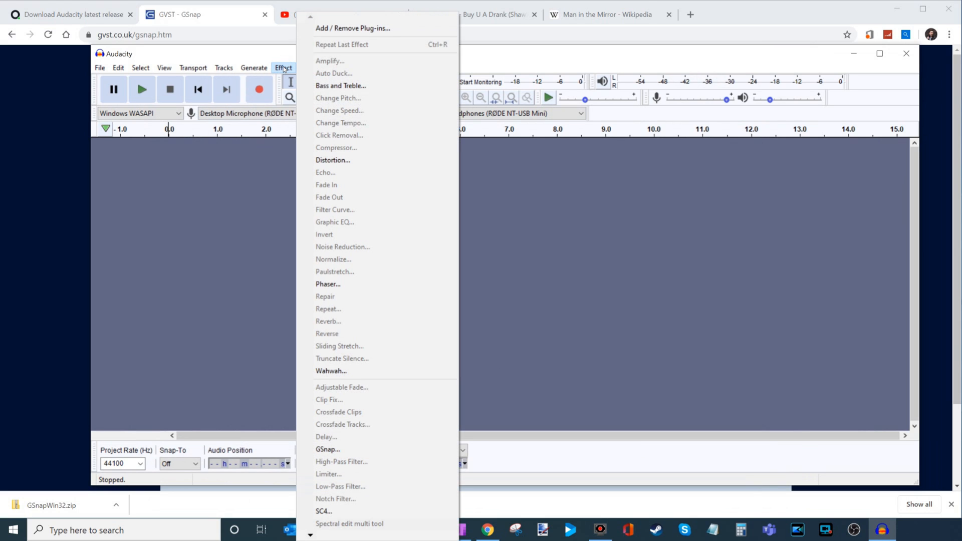
pyautogui.moveTo(377, 28)
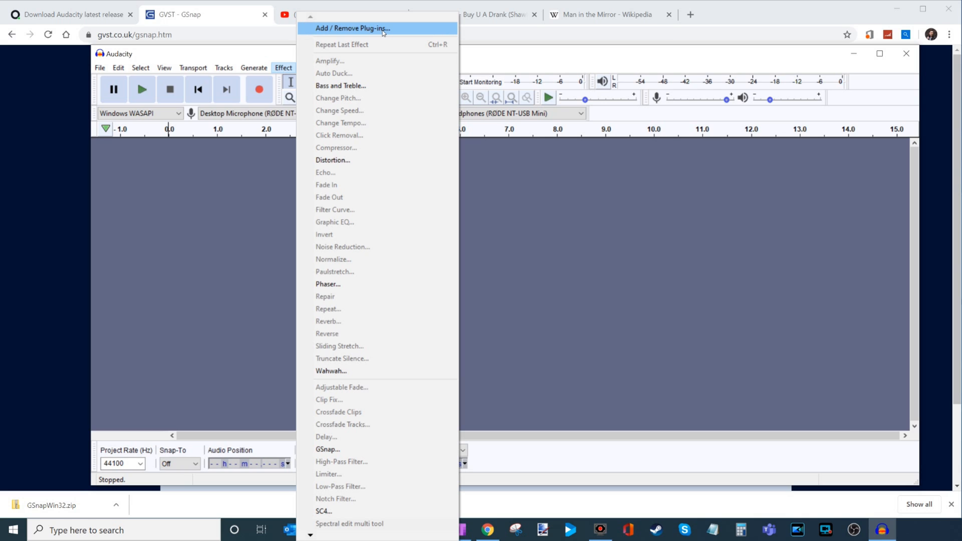
pyautogui.click(352, 28)
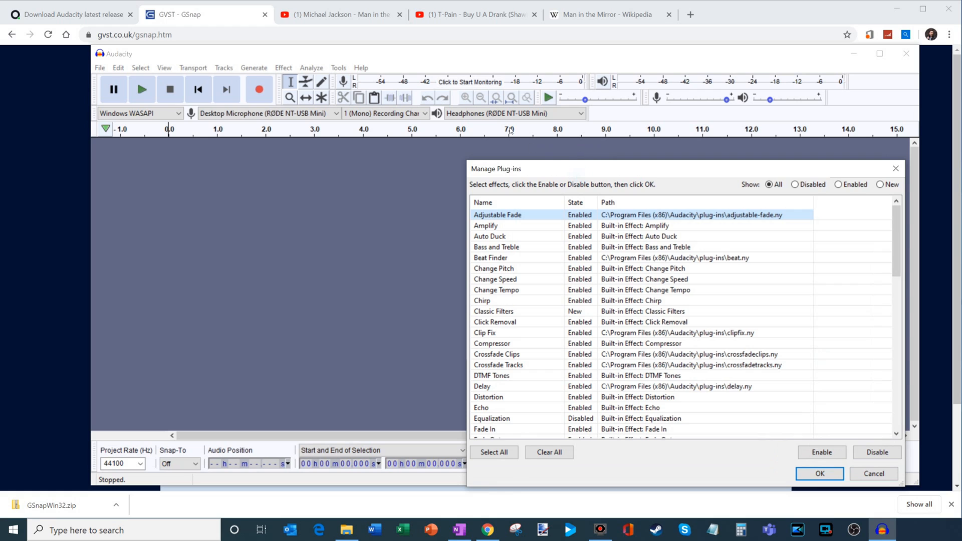
pyautogui.scroll(-3)
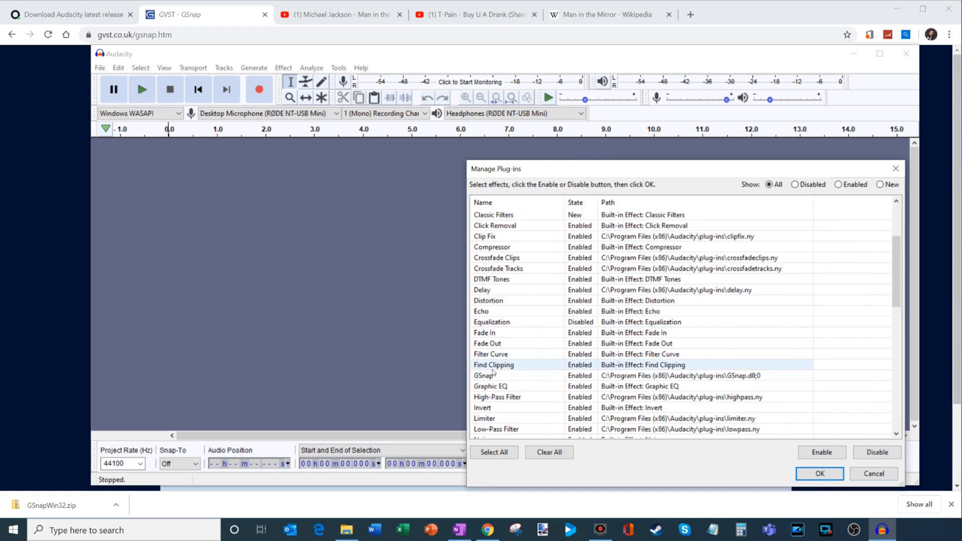
pyautogui.click(484, 375)
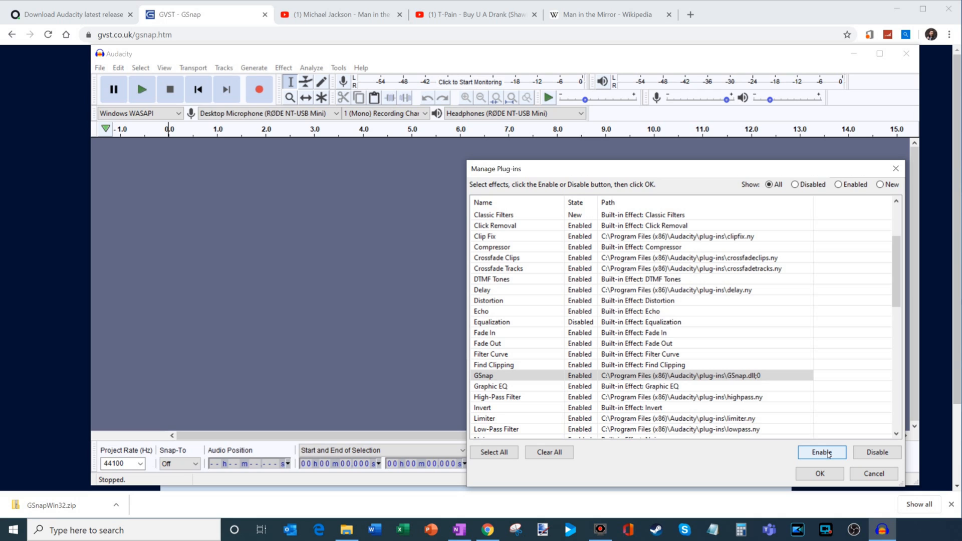
pyautogui.click(819, 473)
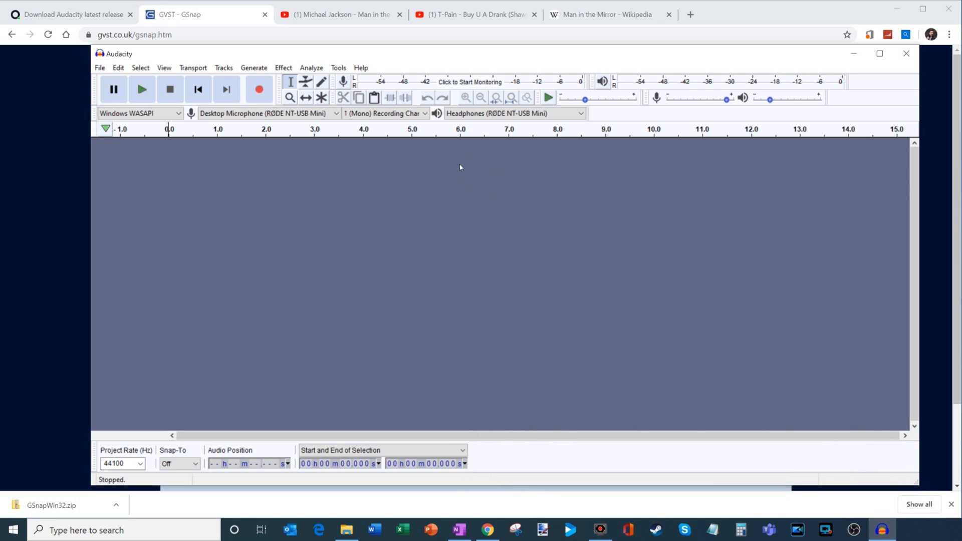
# Step: Launch GSnap... from the Effect menu, then switch to the 'Man in the Mirror' YouTube tab
pyautogui.click(282, 68)
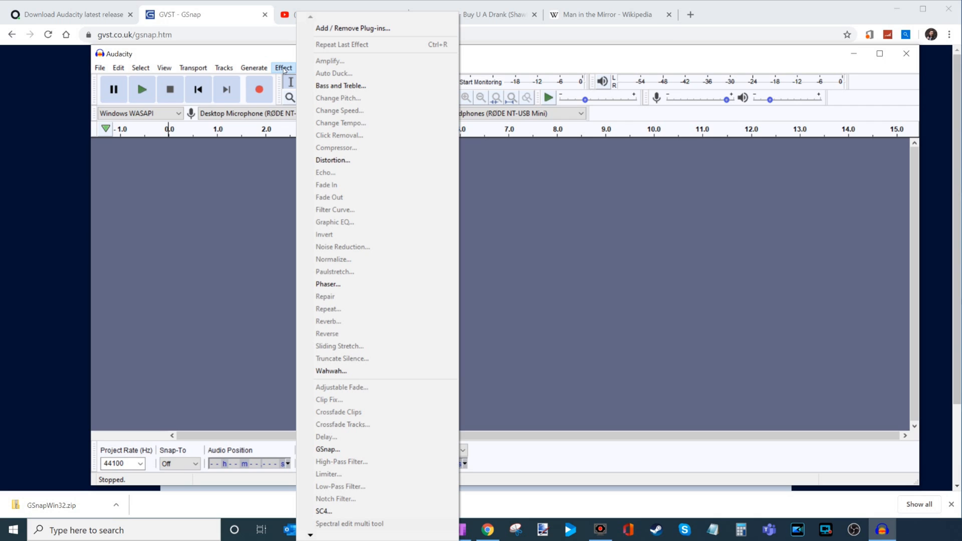
pyautogui.moveTo(369, 449)
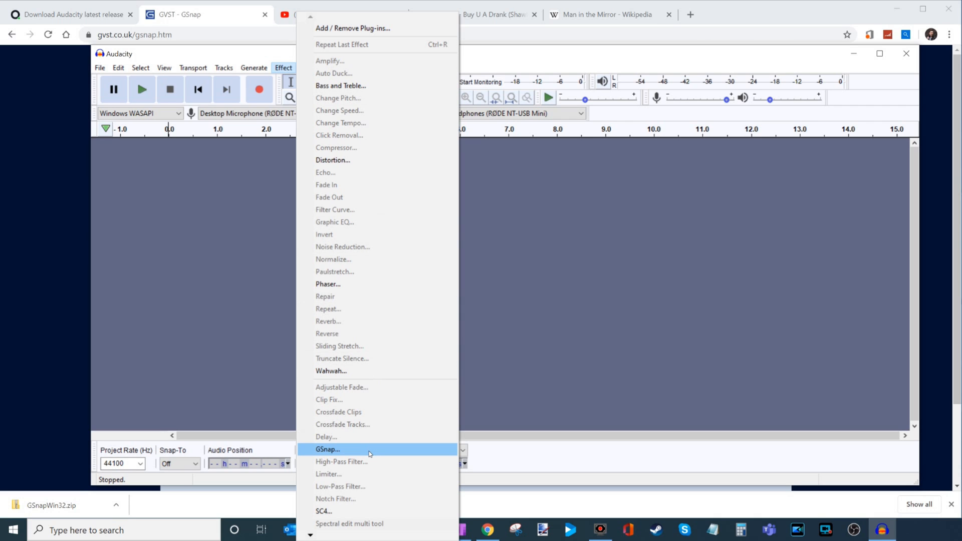
pyautogui.click(328, 449)
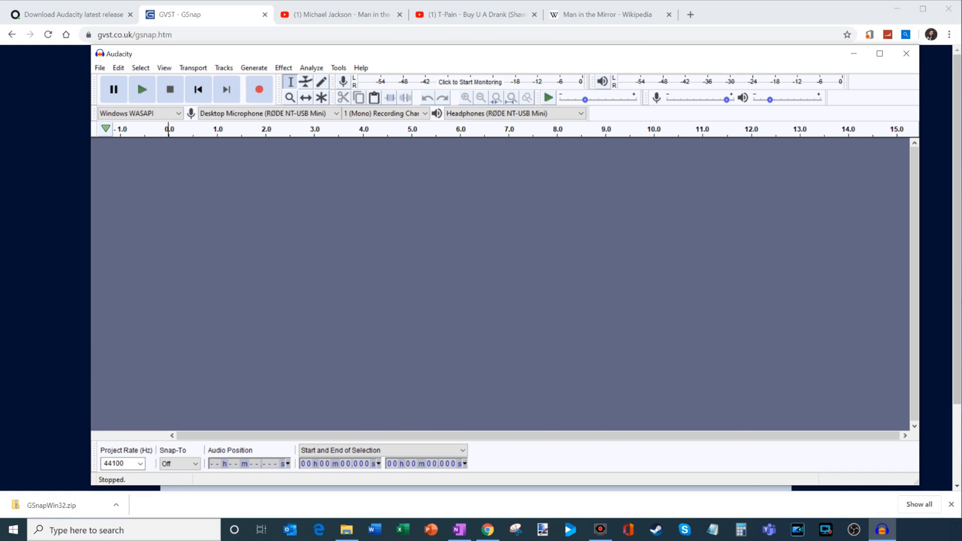
pyautogui.click(338, 14)
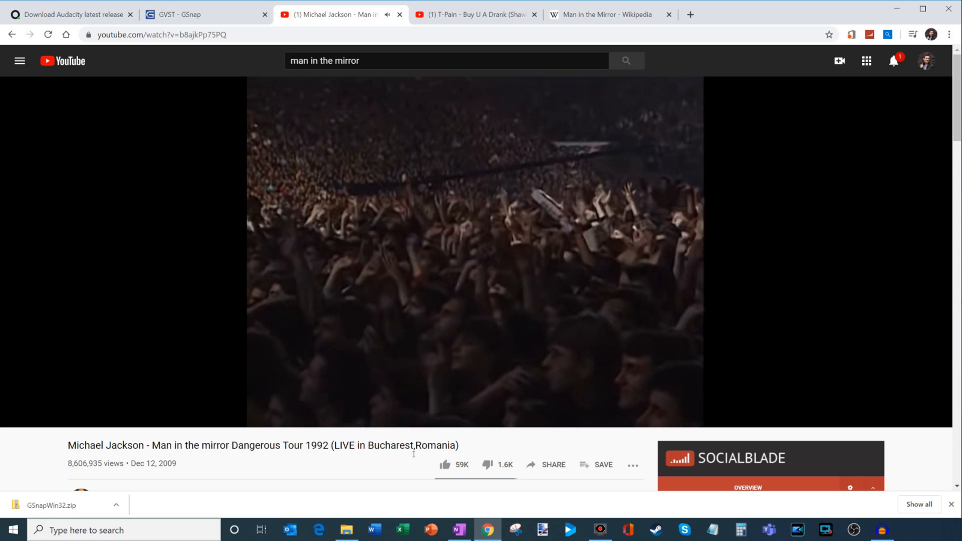